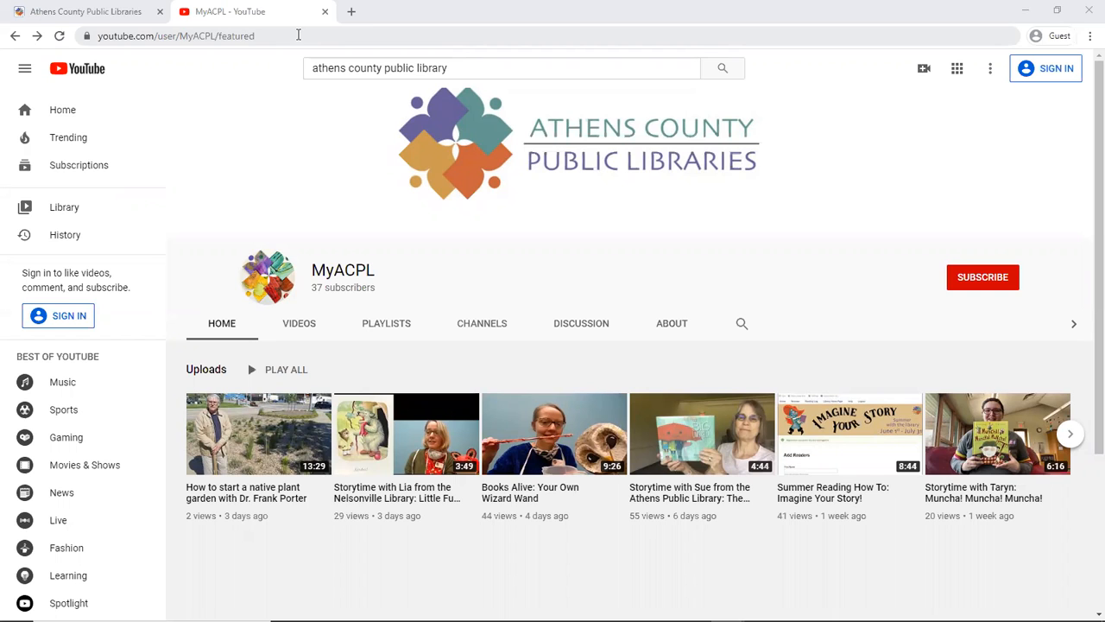
mouse_move(7, 178)
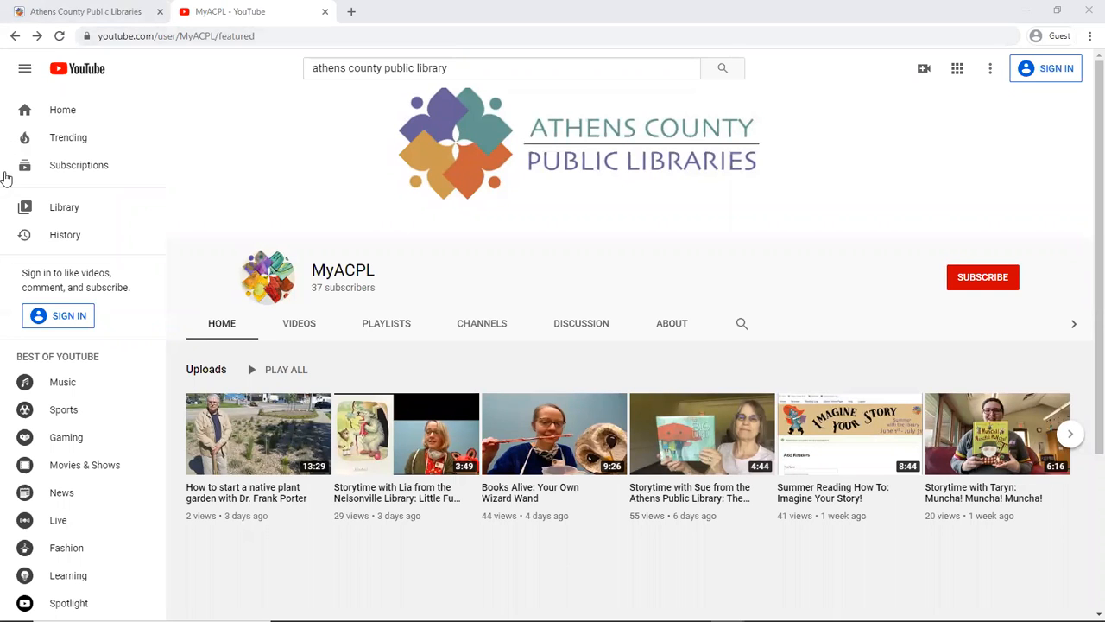
Step: Browse the MyACPL channel's Tech Tips playlist and look through its eleven videos
click(387, 322)
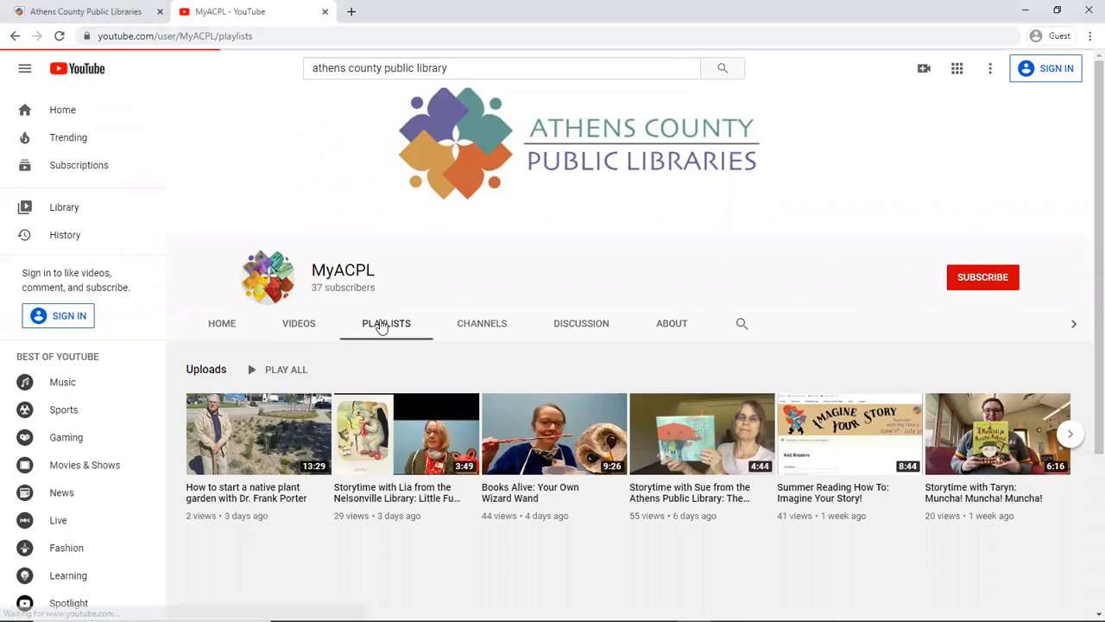
click(386, 323)
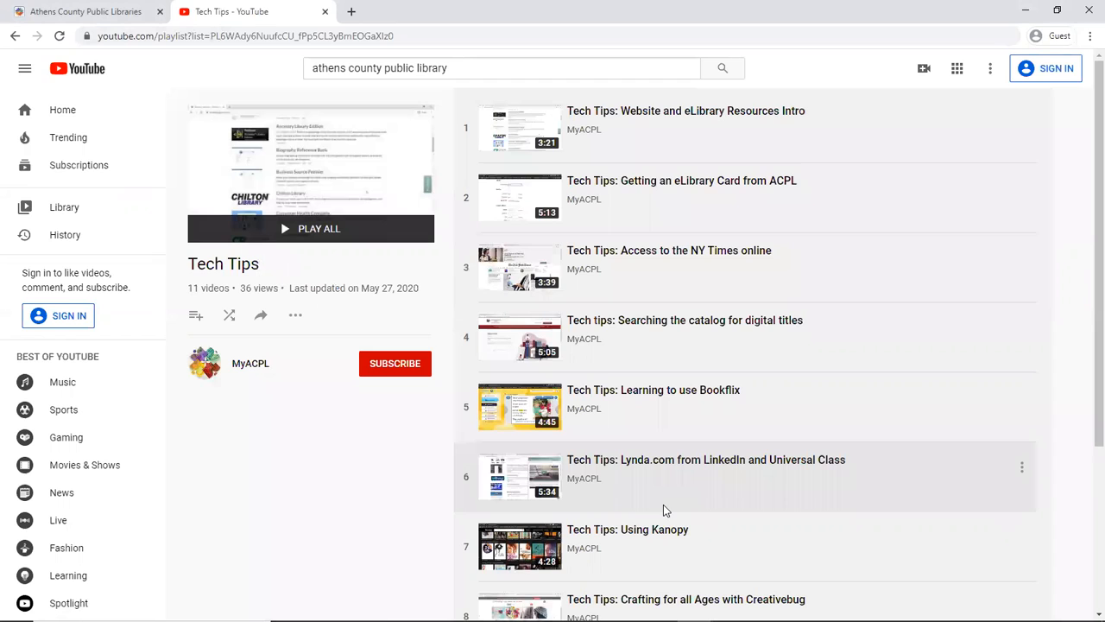
mouse_move(871, 372)
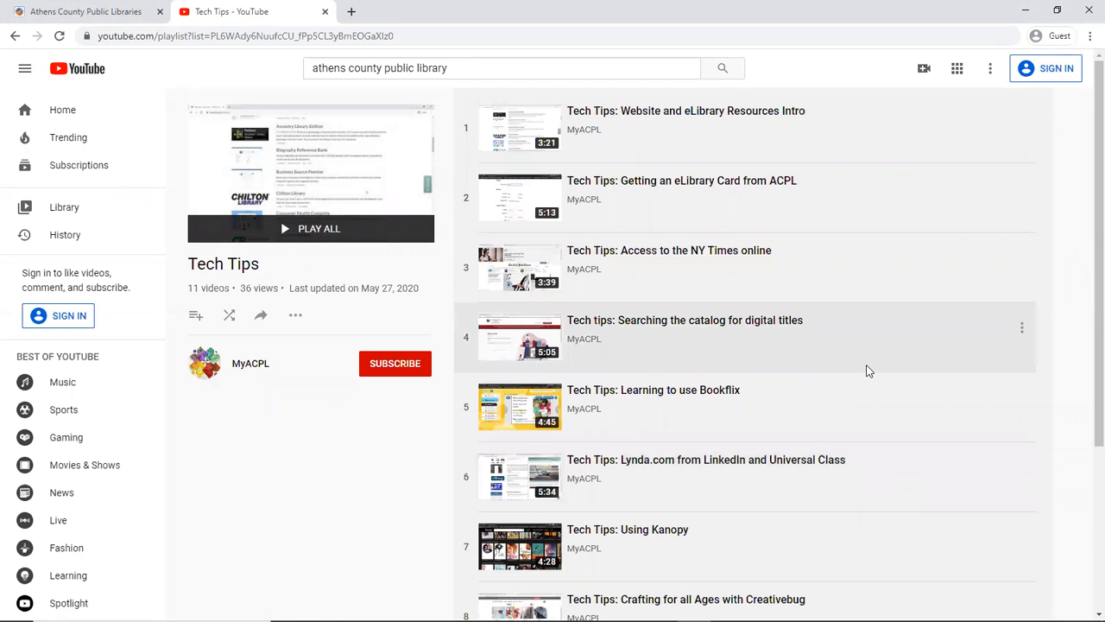
mouse_move(902, 373)
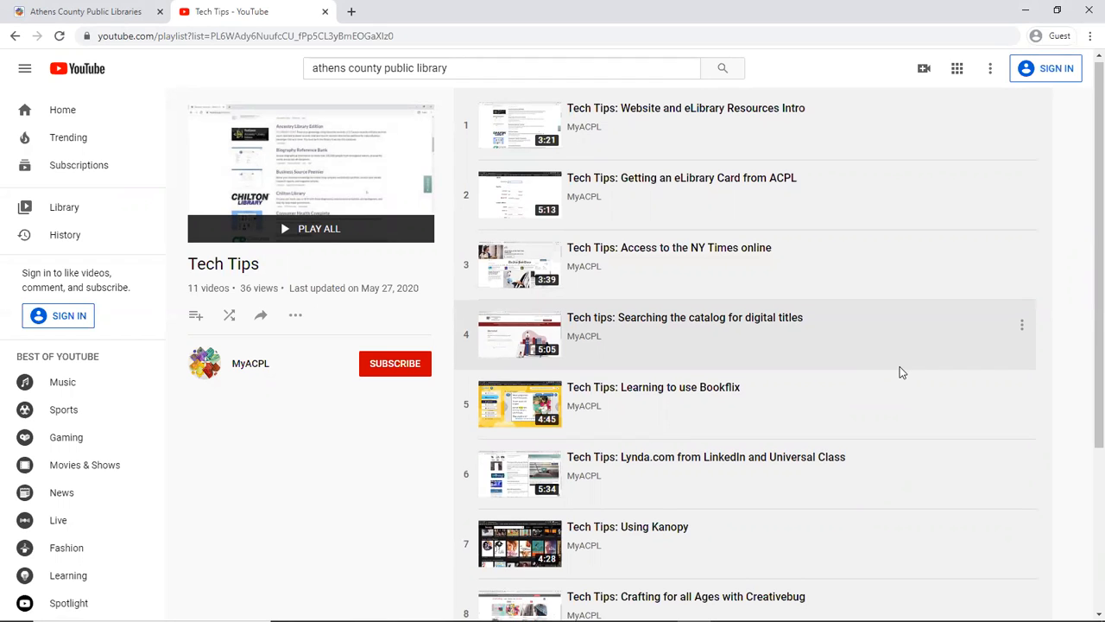
scroll(down, 3)
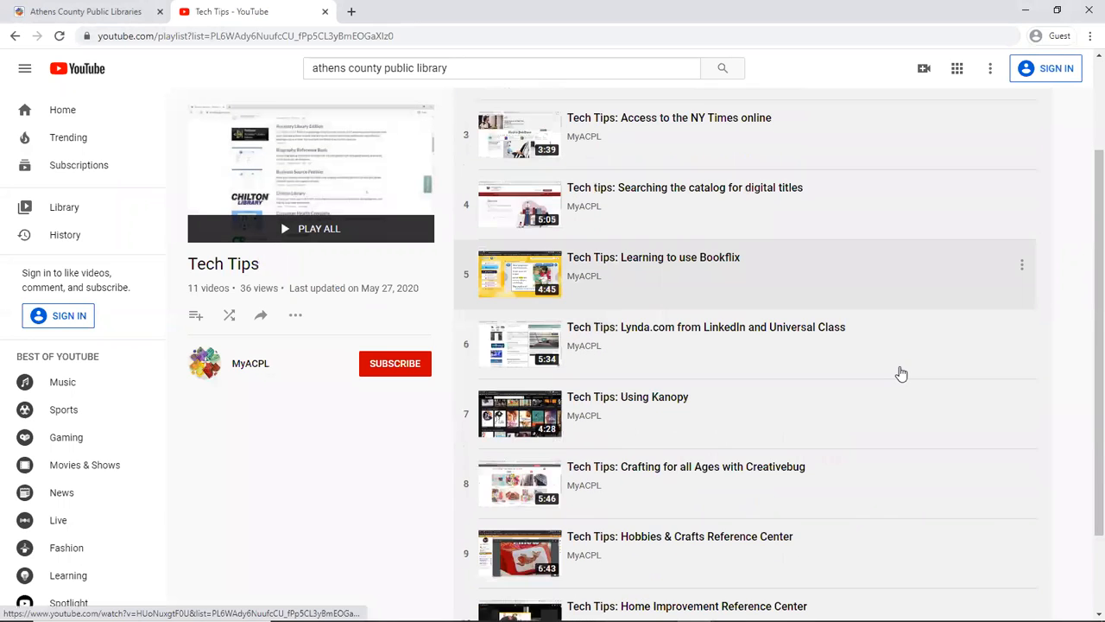
scroll(down, 3)
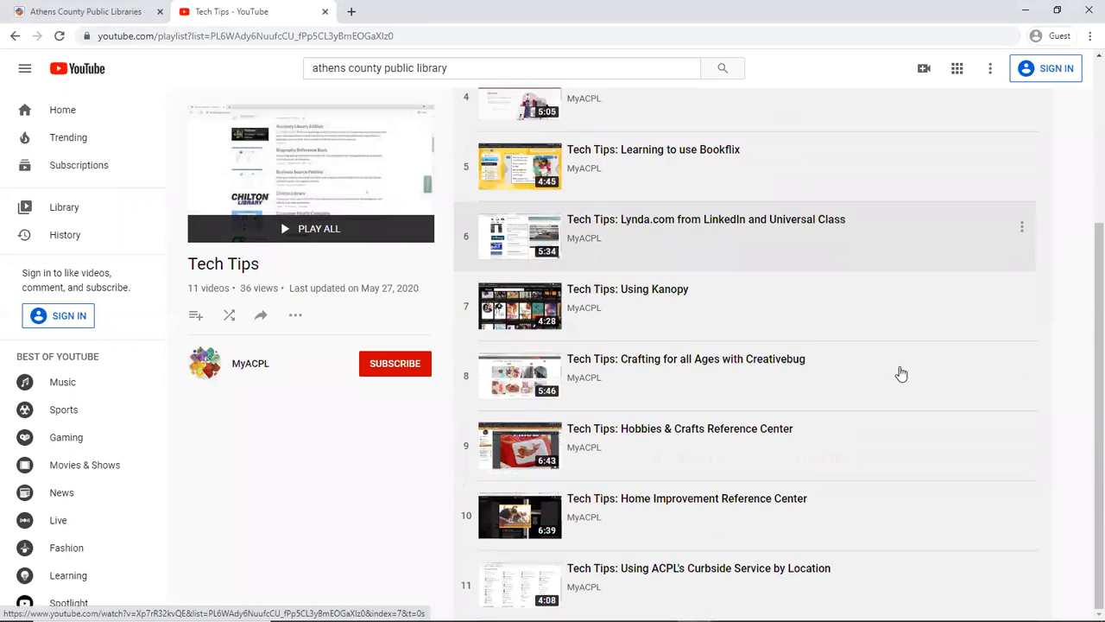
mouse_move(660, 588)
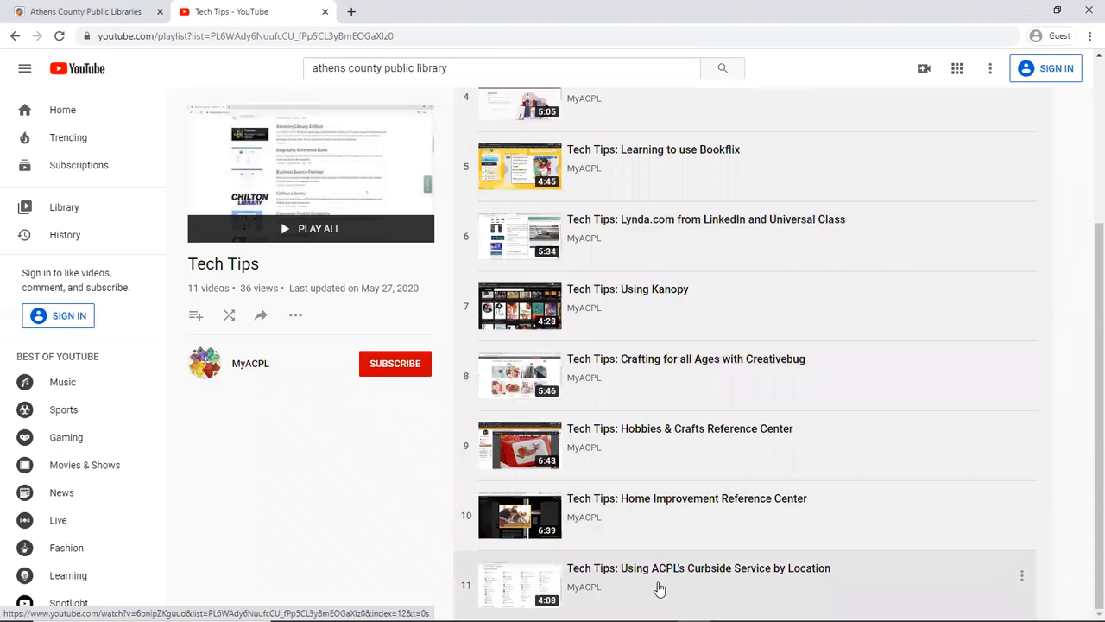
mouse_move(733, 577)
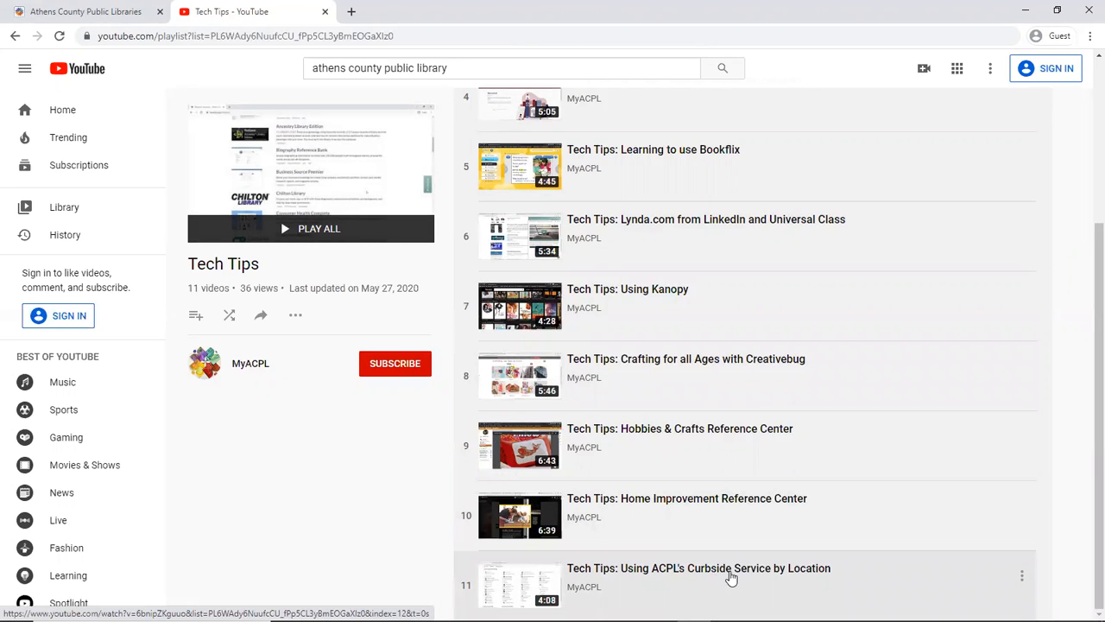
mouse_move(901, 577)
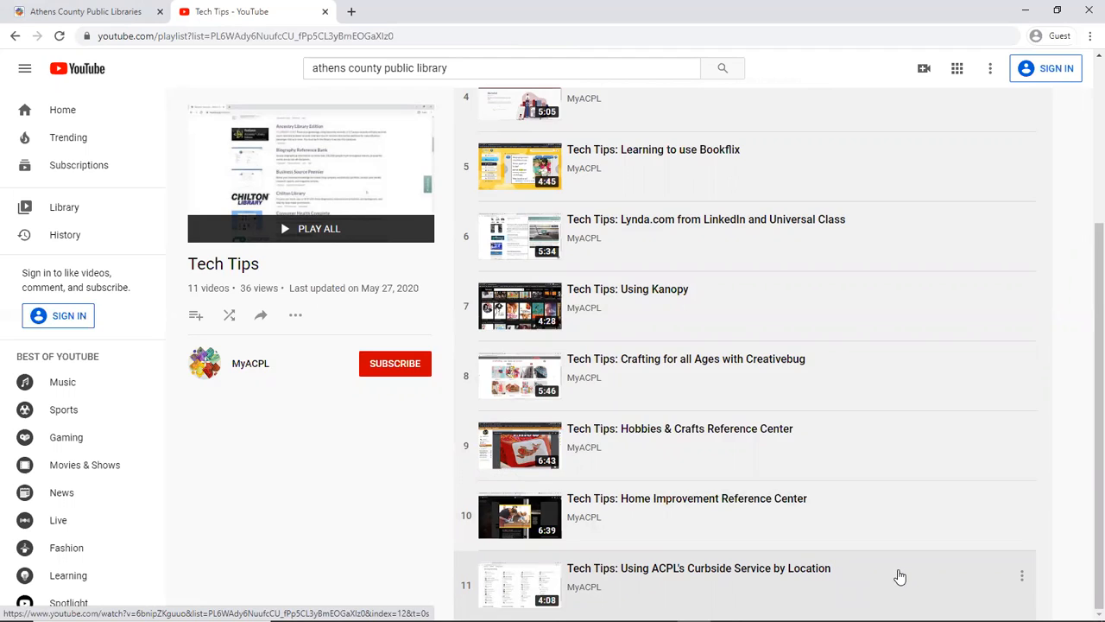
mouse_move(1075, 581)
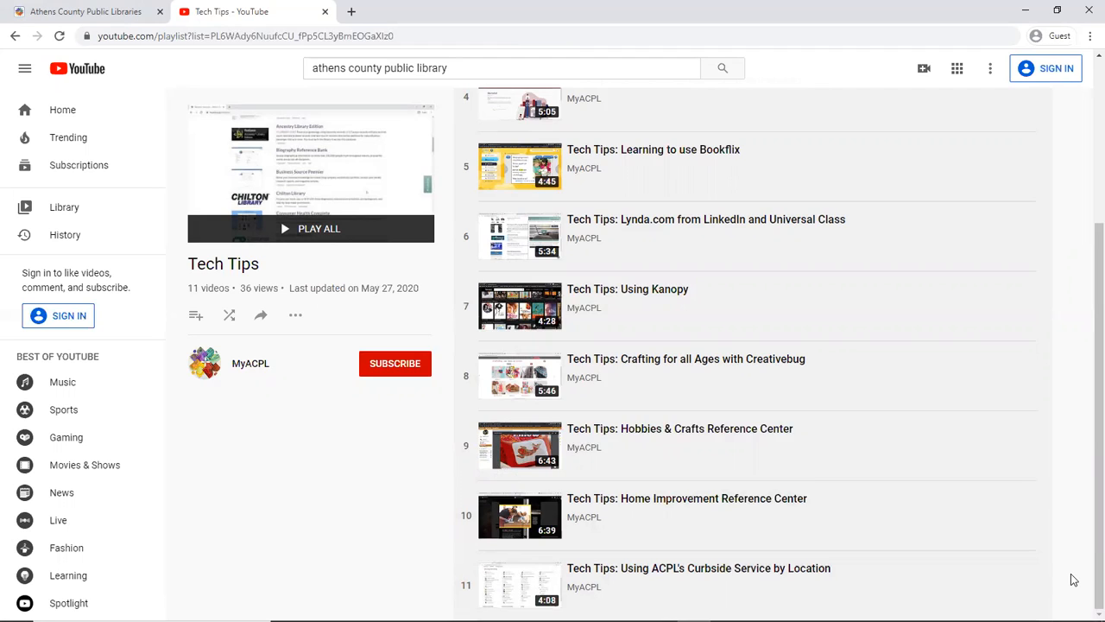
mouse_move(715, 331)
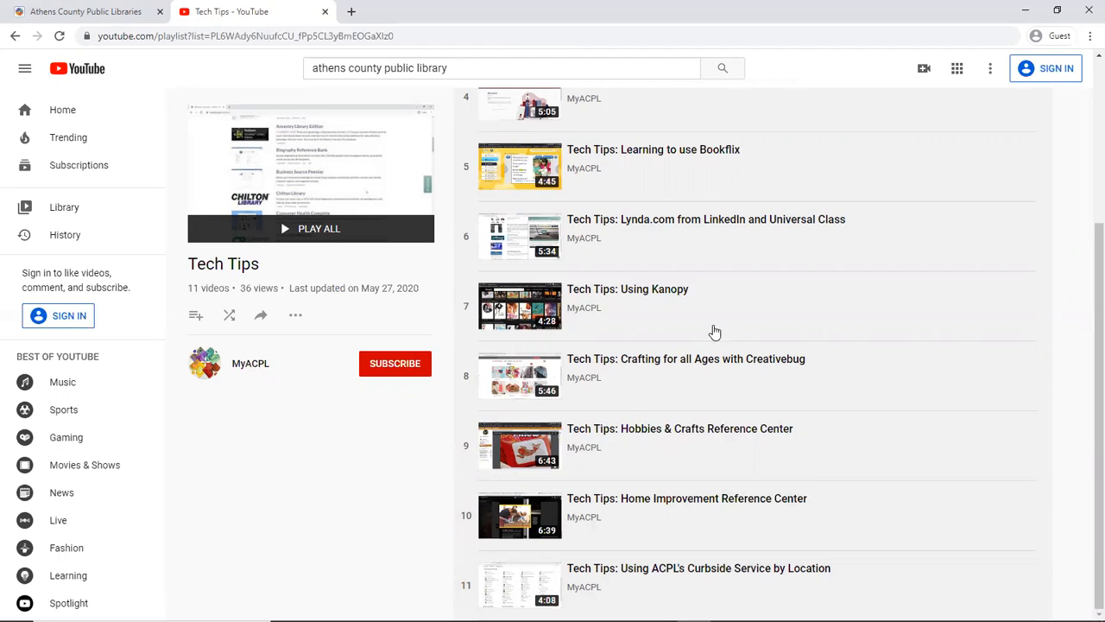
mouse_move(87, 10)
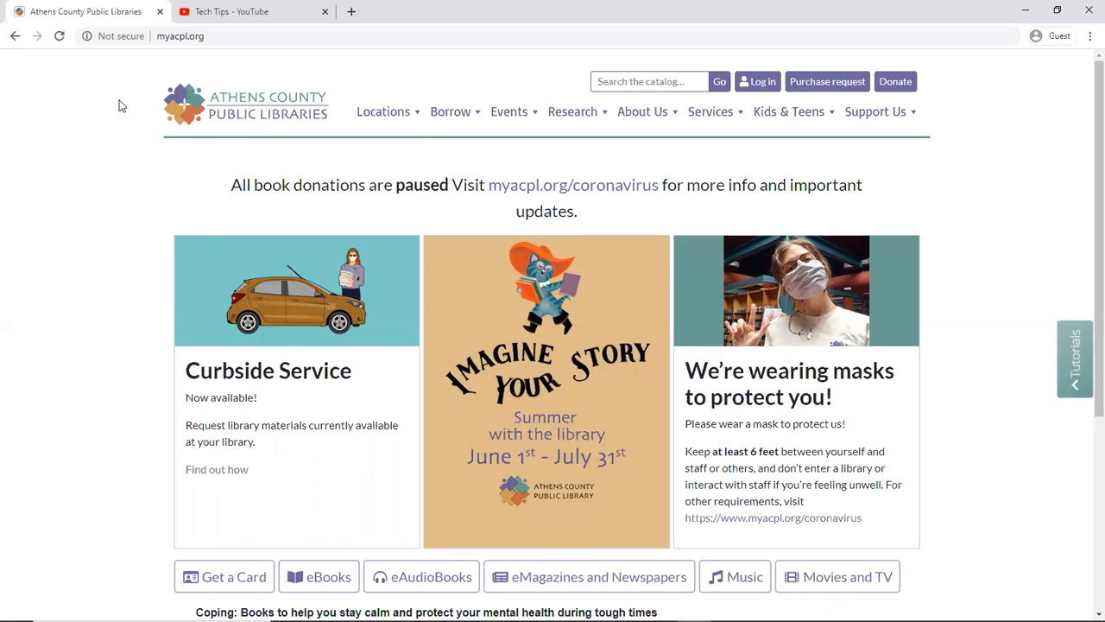
mouse_move(760, 81)
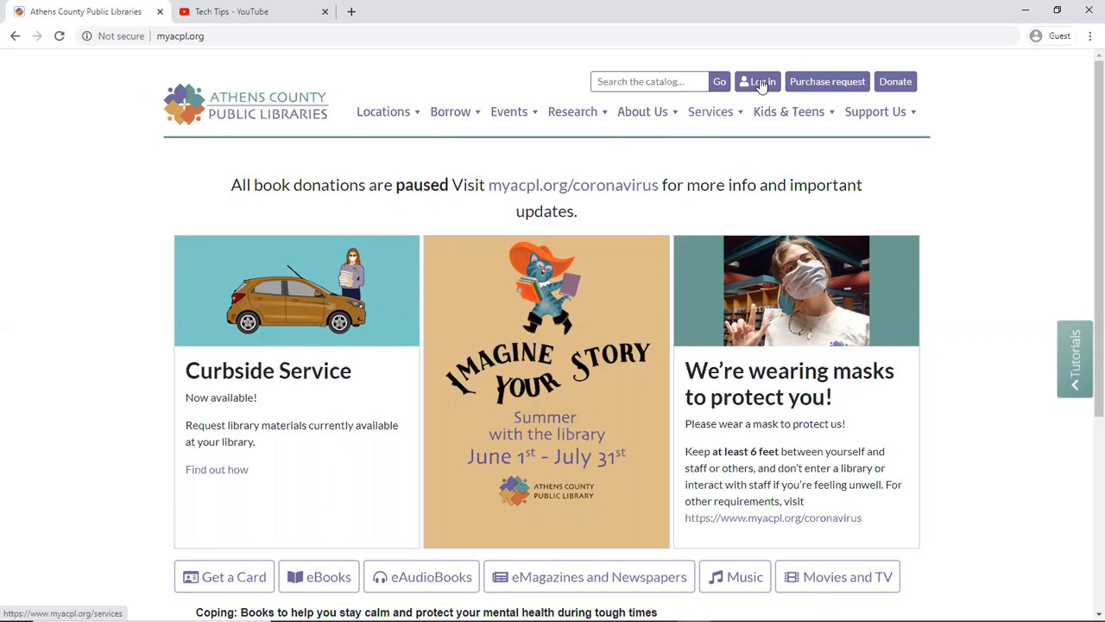
Step: Log in to the MyACPL catalog to reach the Tech Training account summary
click(763, 81)
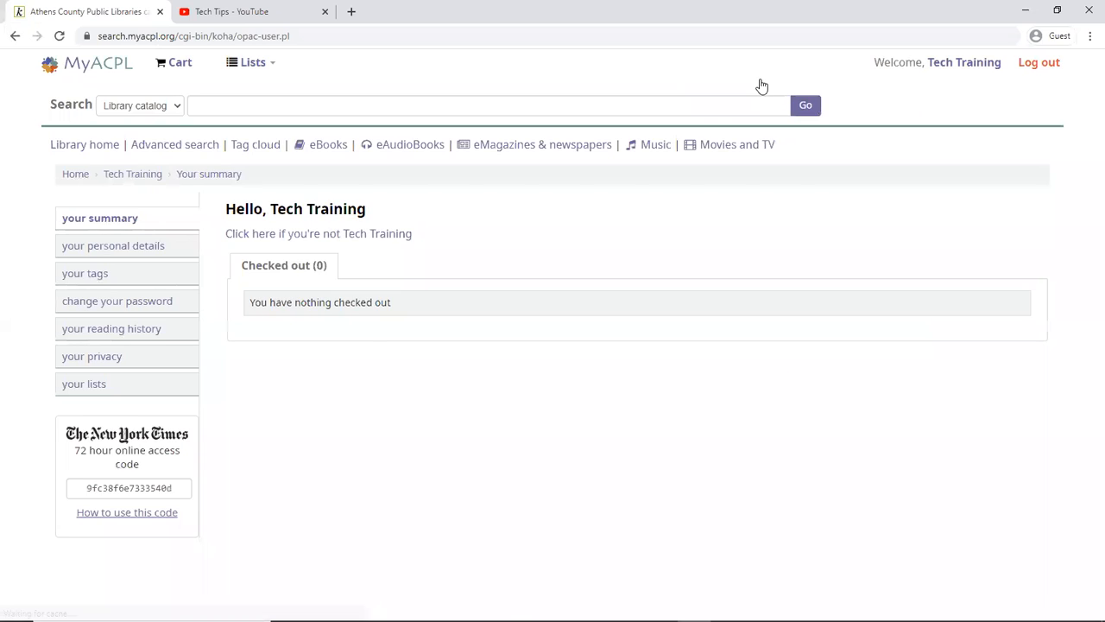
mouse_move(391, 179)
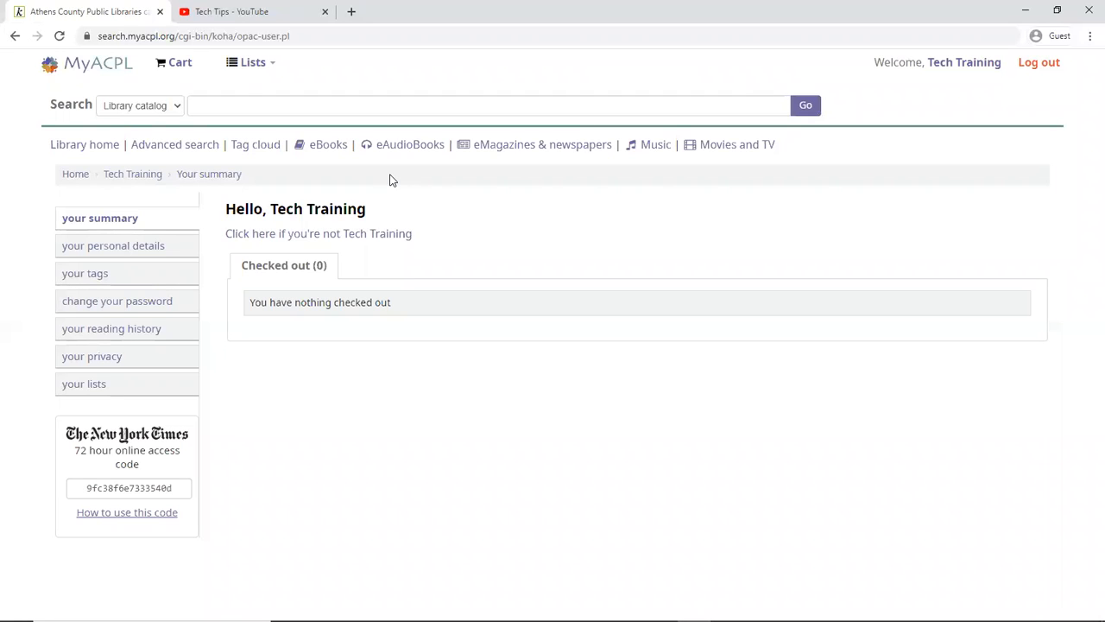
mouse_move(173, 62)
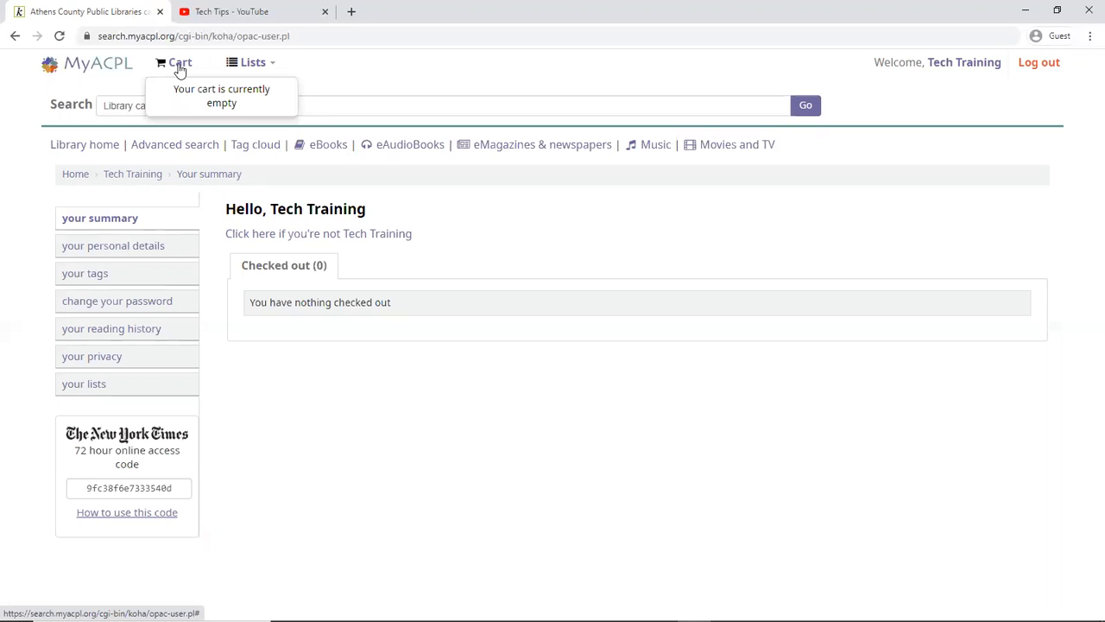
mouse_move(197, 89)
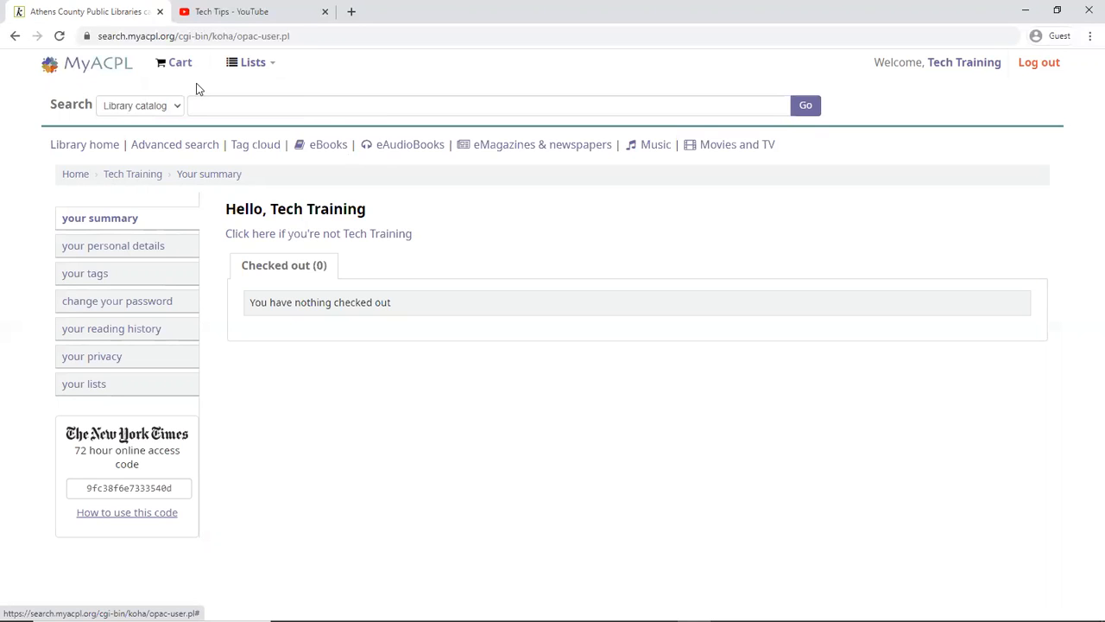
Step: Run a catalog search for 'turtles', returning 822 results
click(487, 106)
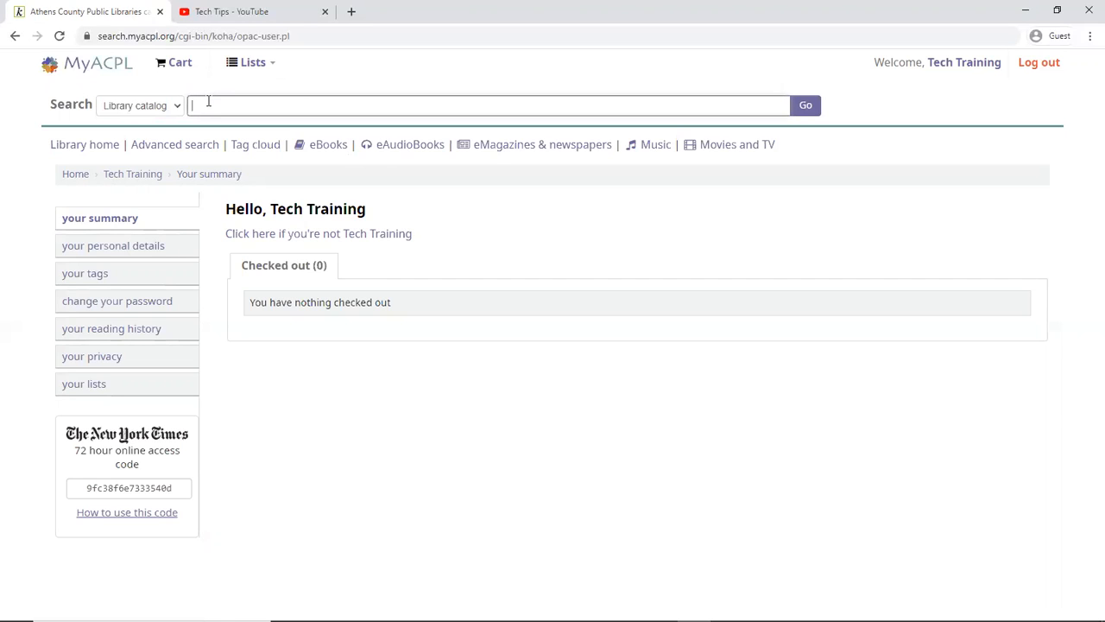
text(turtl)
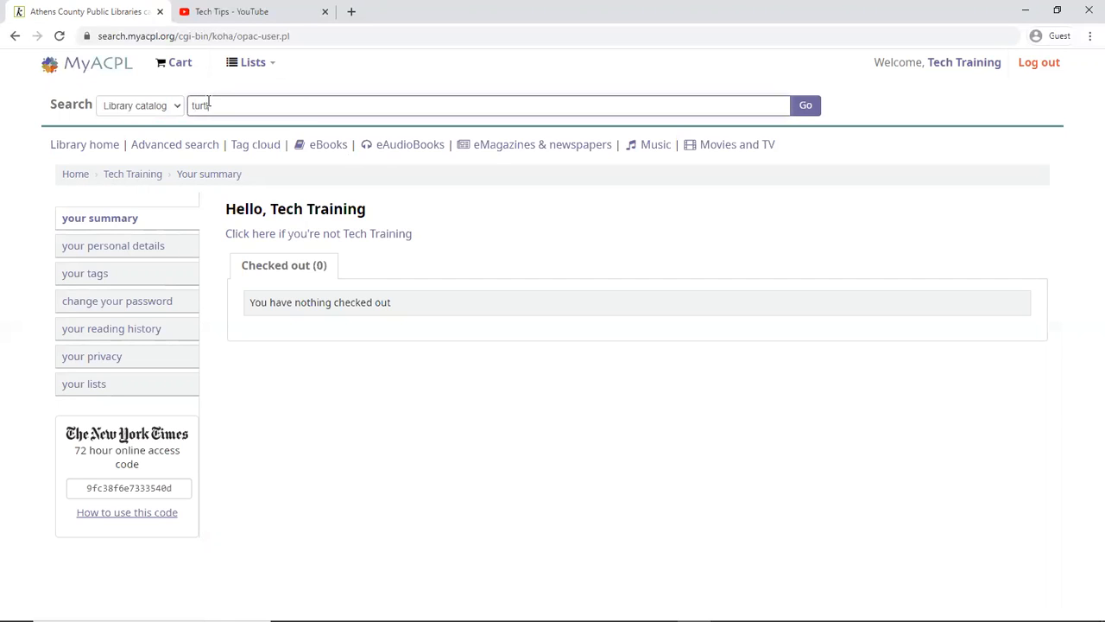
click(805, 106)
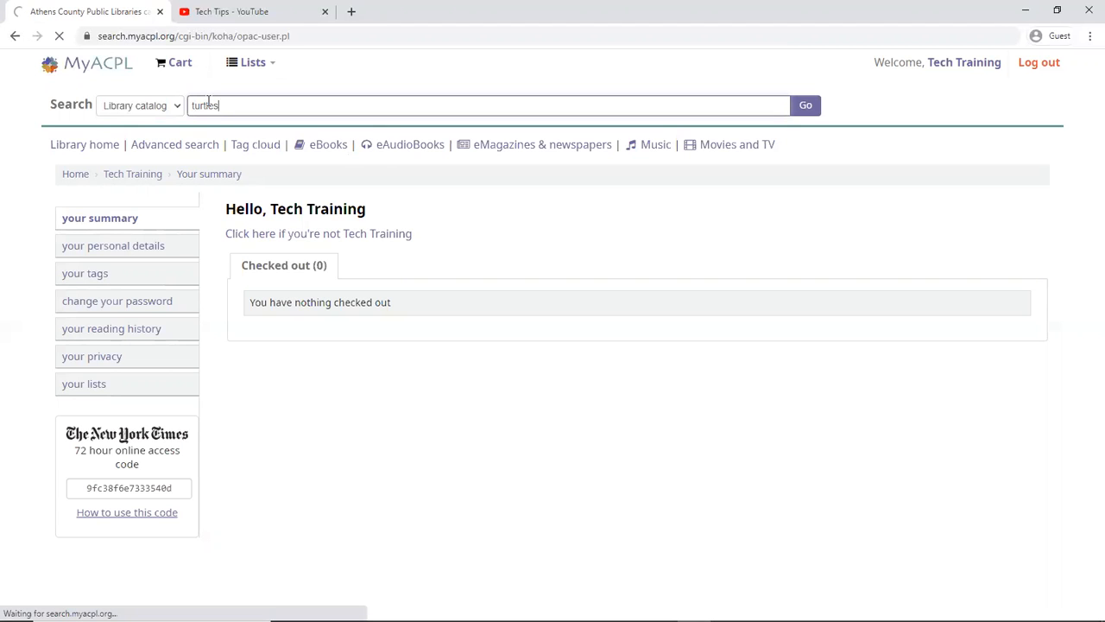
click(797, 105)
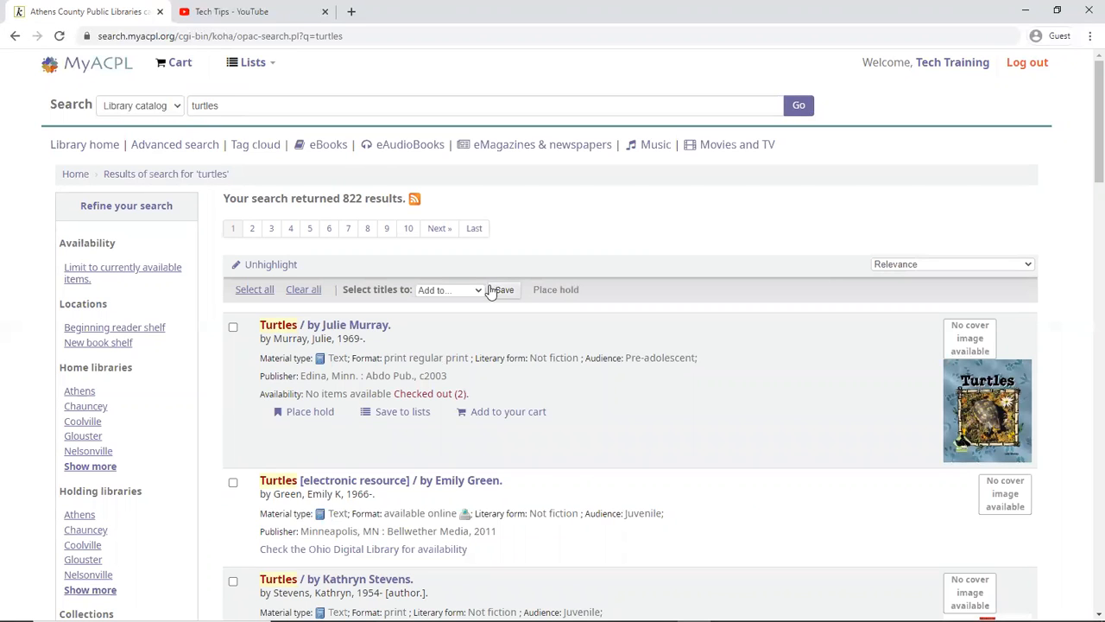
Step: Add the Julie Murray Turtles book and other turtle titles from the results to the cart
scroll(down, 3)
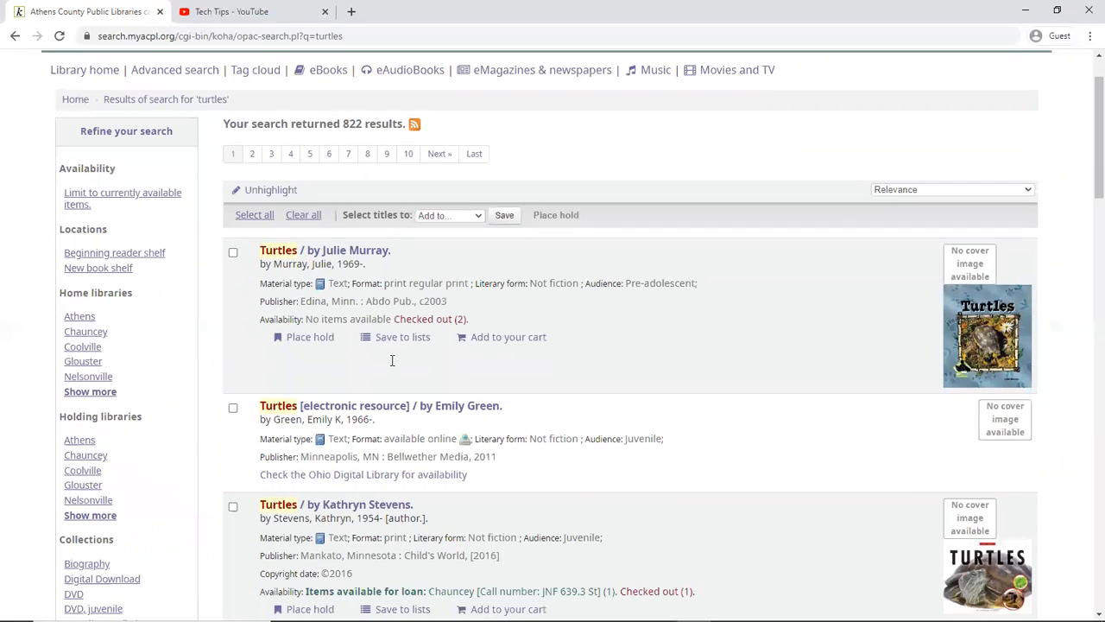
mouse_move(311, 337)
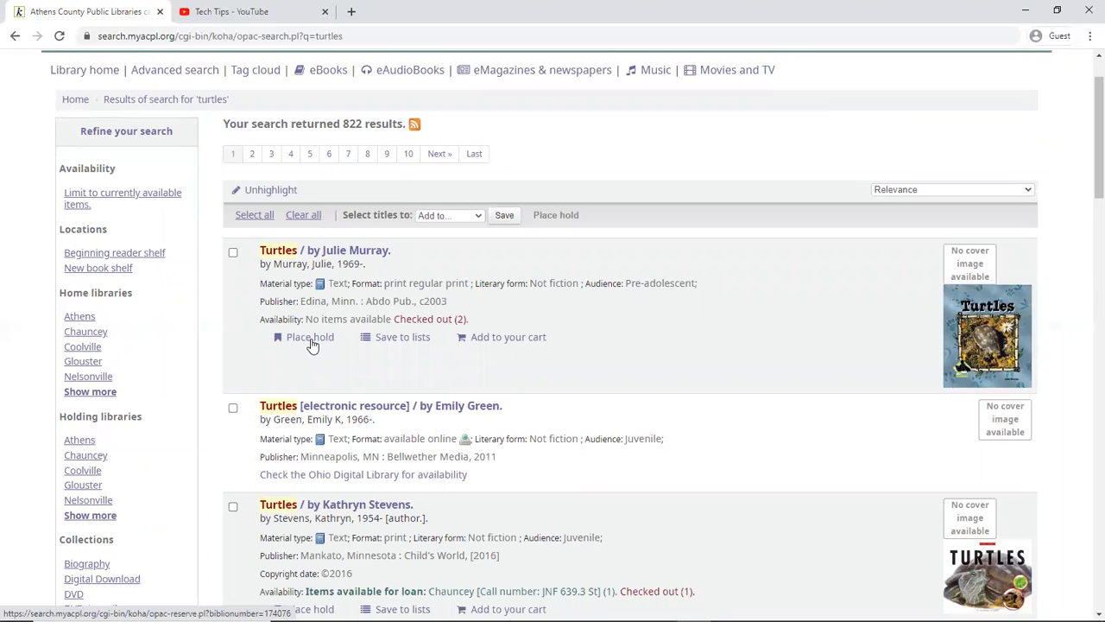
mouse_move(411, 349)
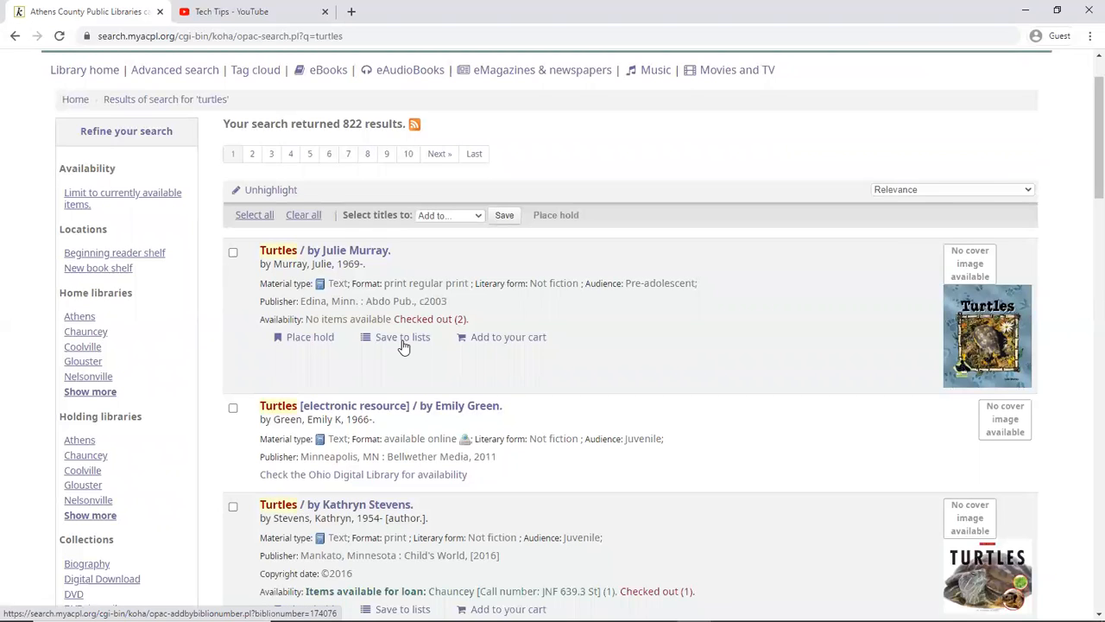
mouse_move(494, 349)
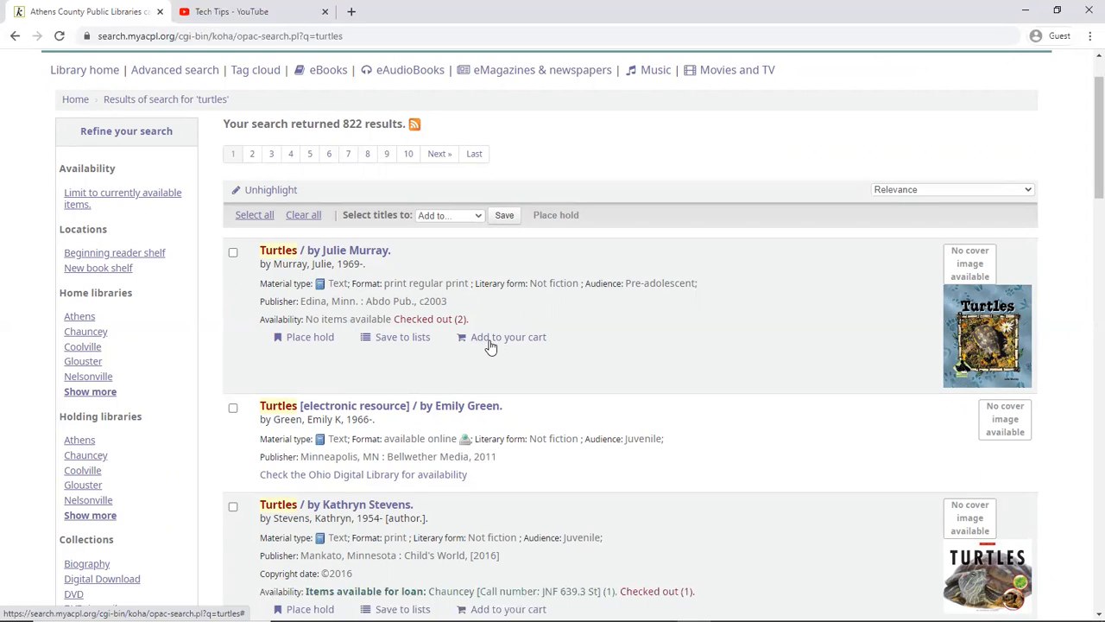
mouse_move(518, 346)
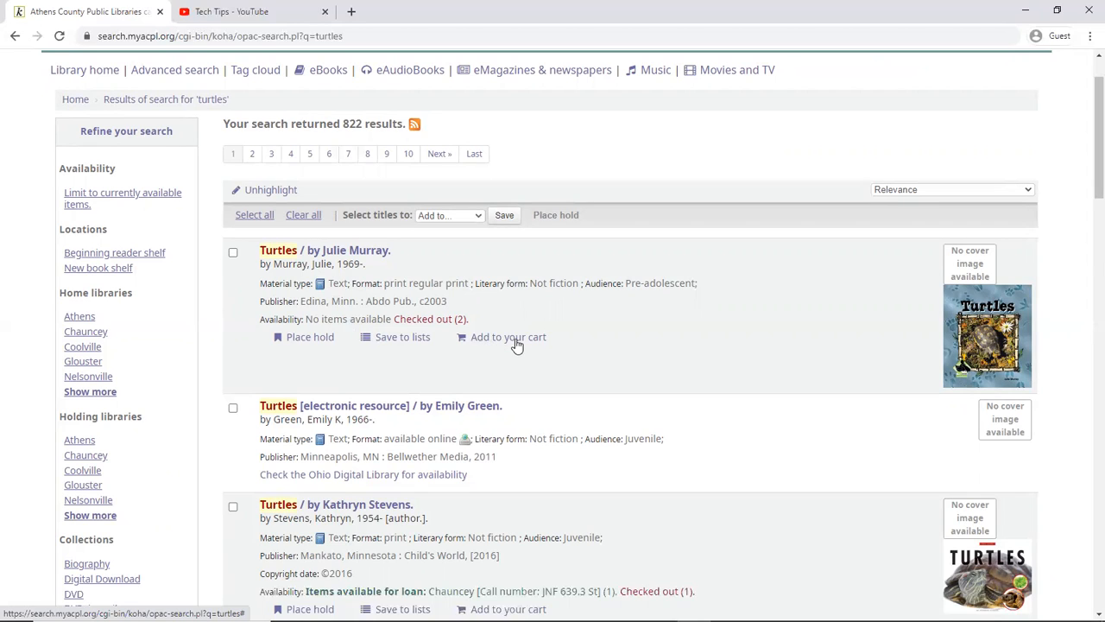
click(508, 337)
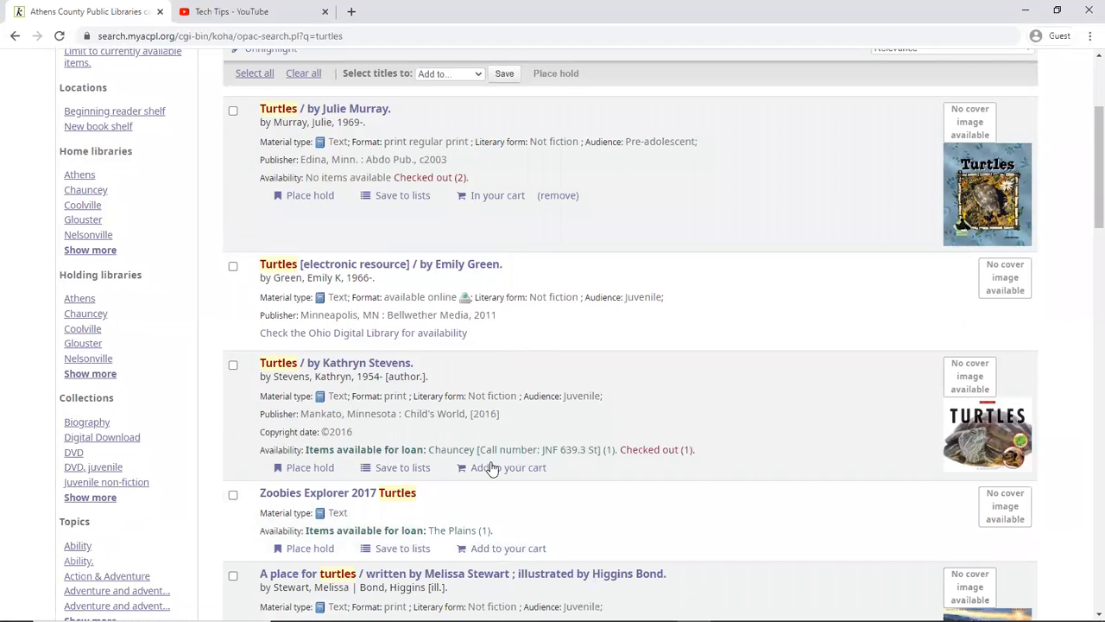
scroll(down, 3)
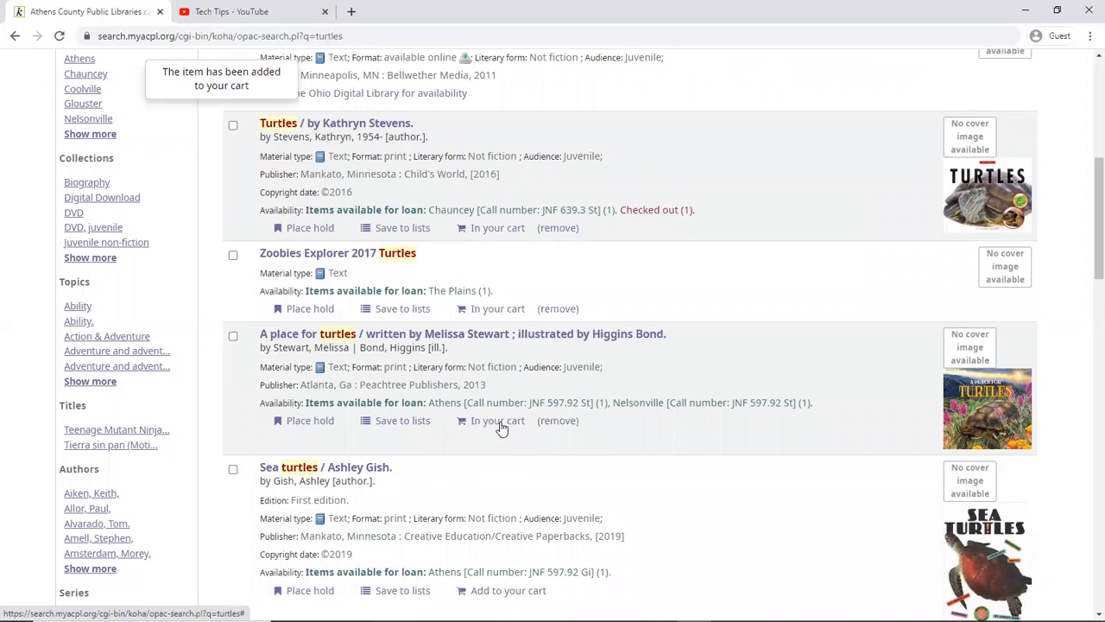
scroll(up, 3)
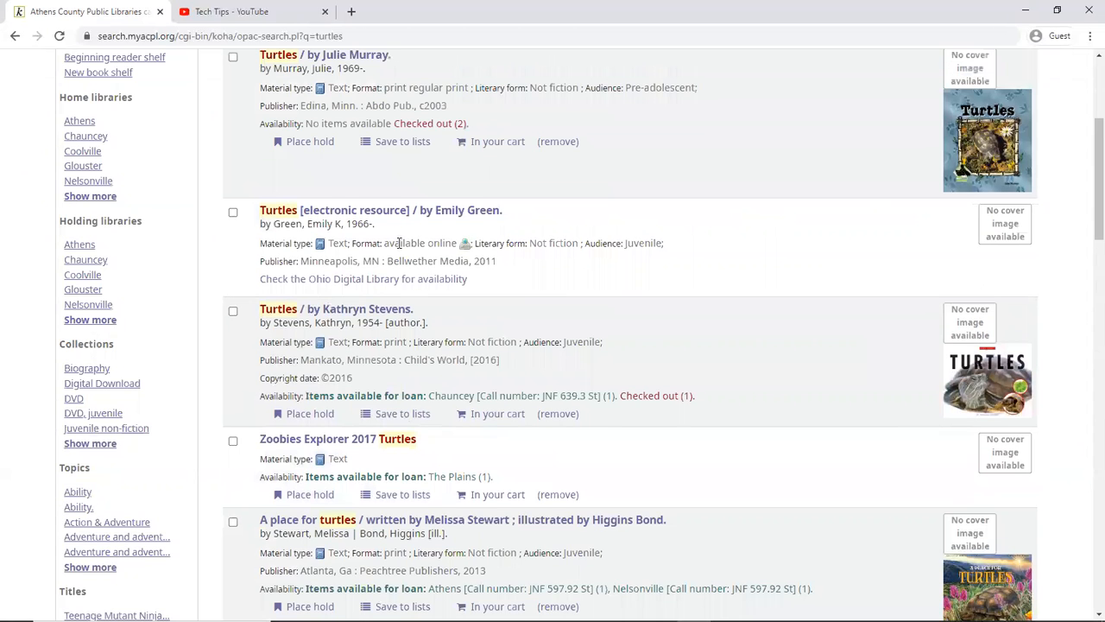
mouse_move(373, 232)
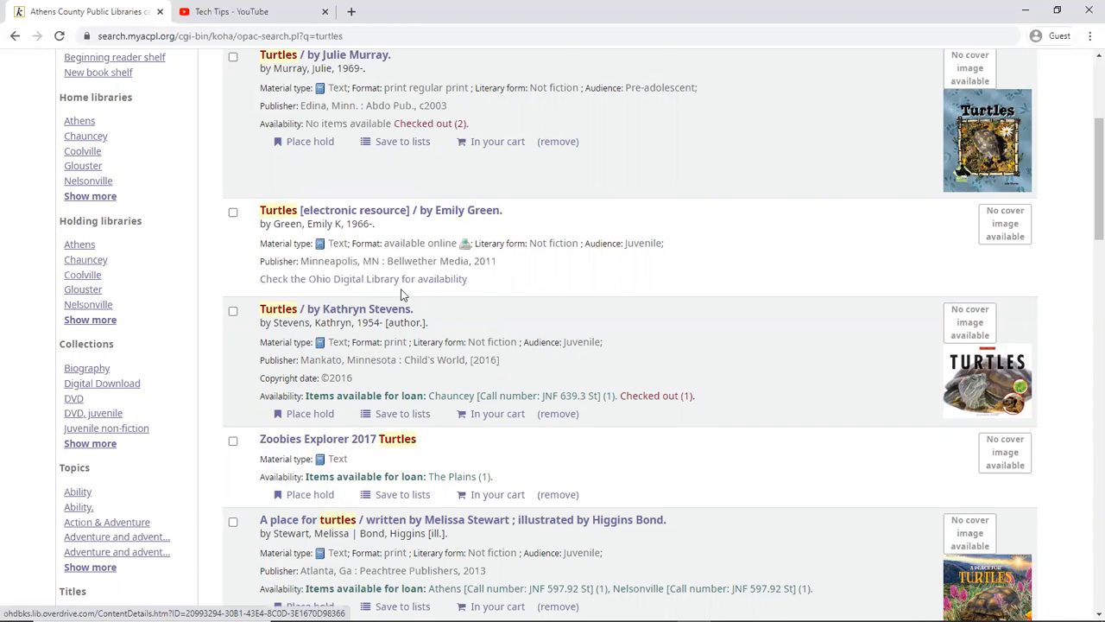
mouse_move(539, 261)
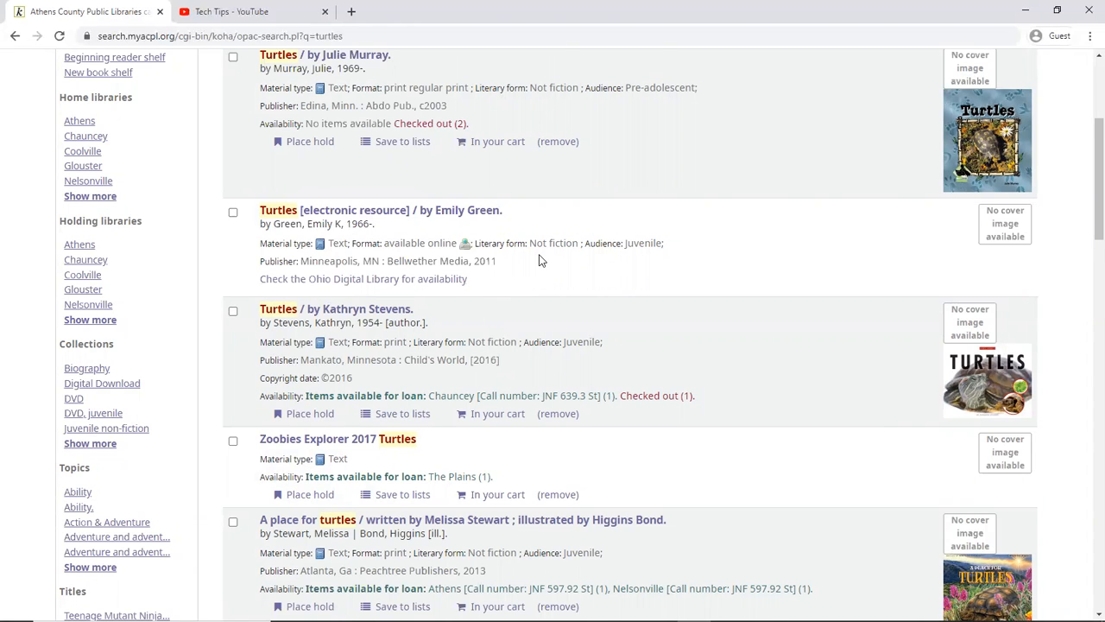
scroll(up, 3)
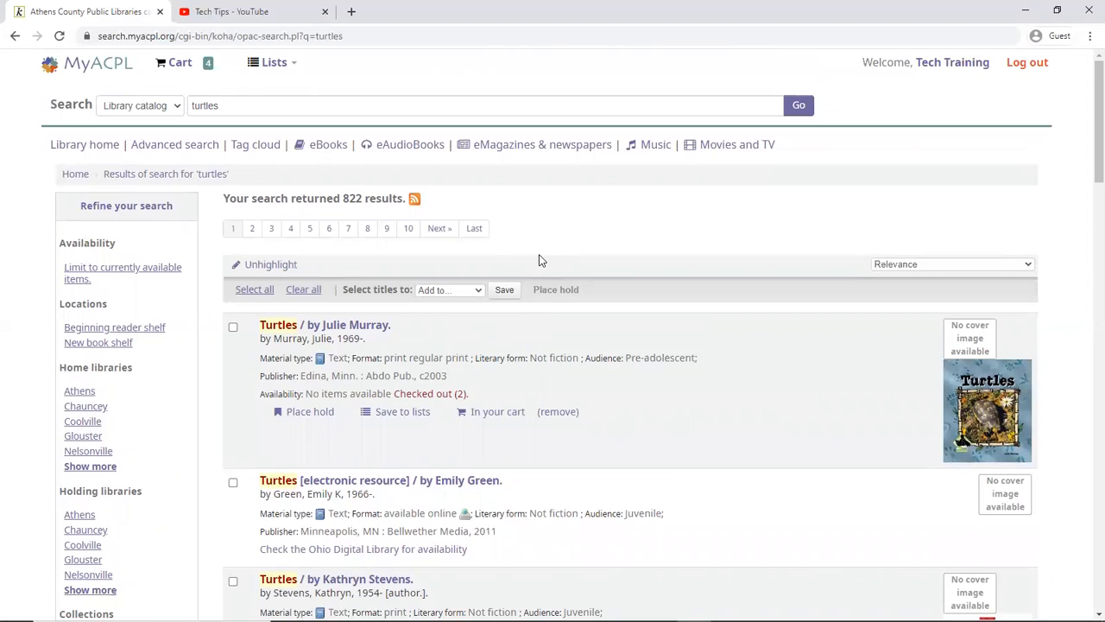
mouse_move(180, 62)
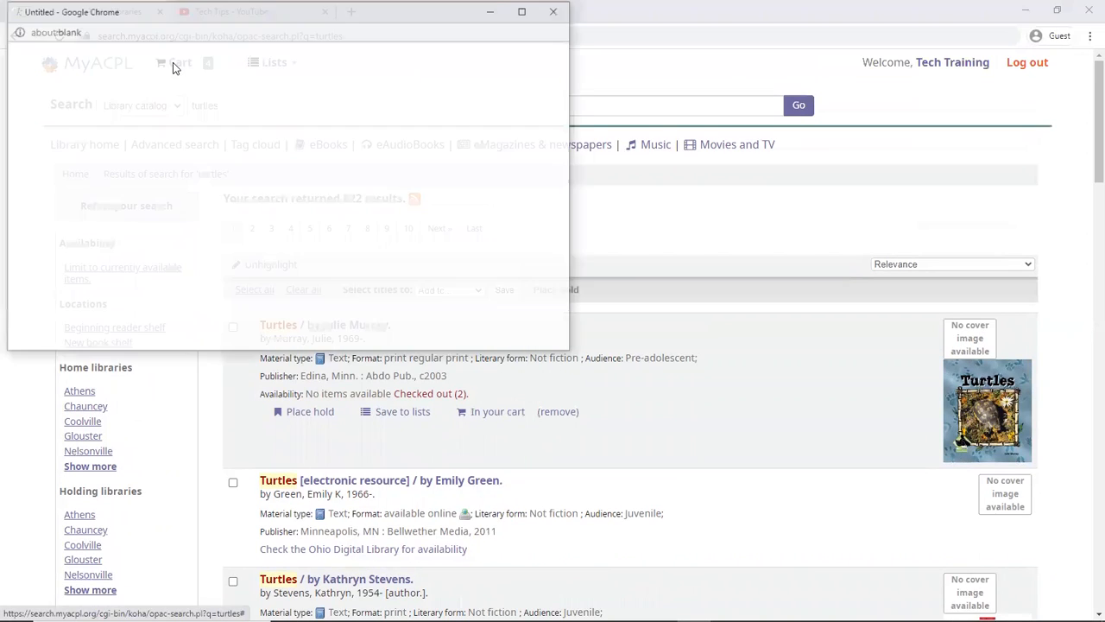
Step: Select every title in the cart and choose to add them to a list
click(173, 63)
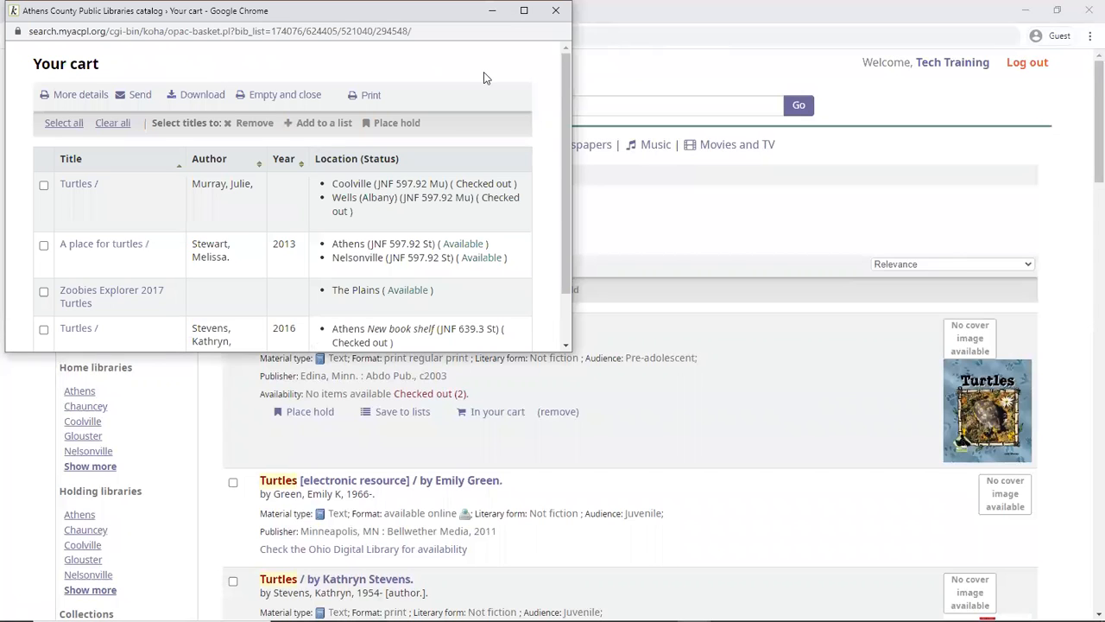
click(525, 11)
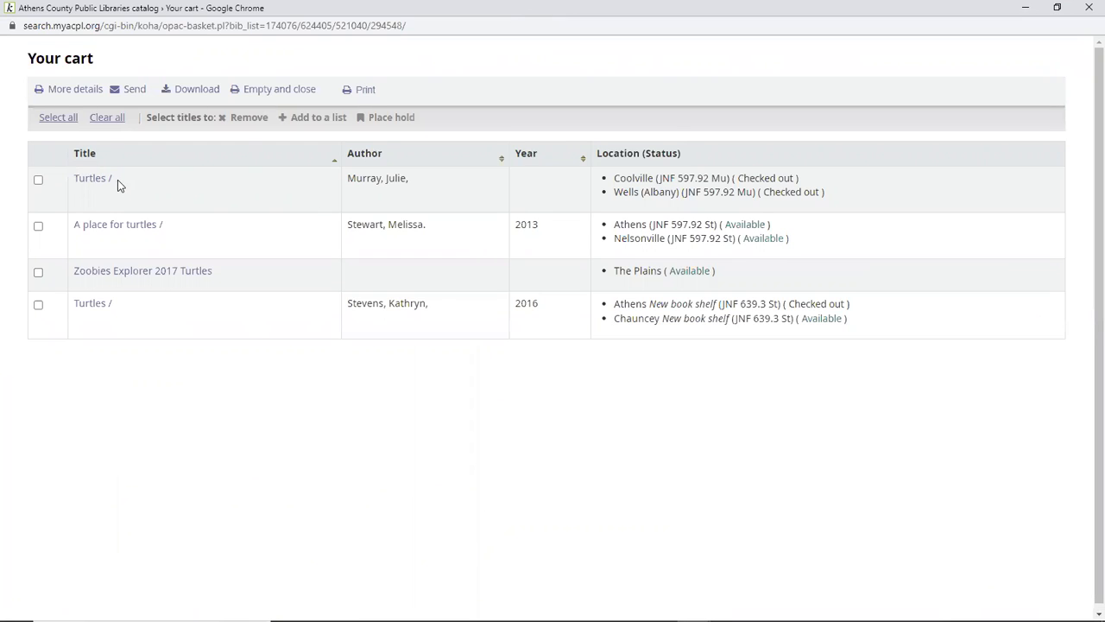
mouse_move(62, 128)
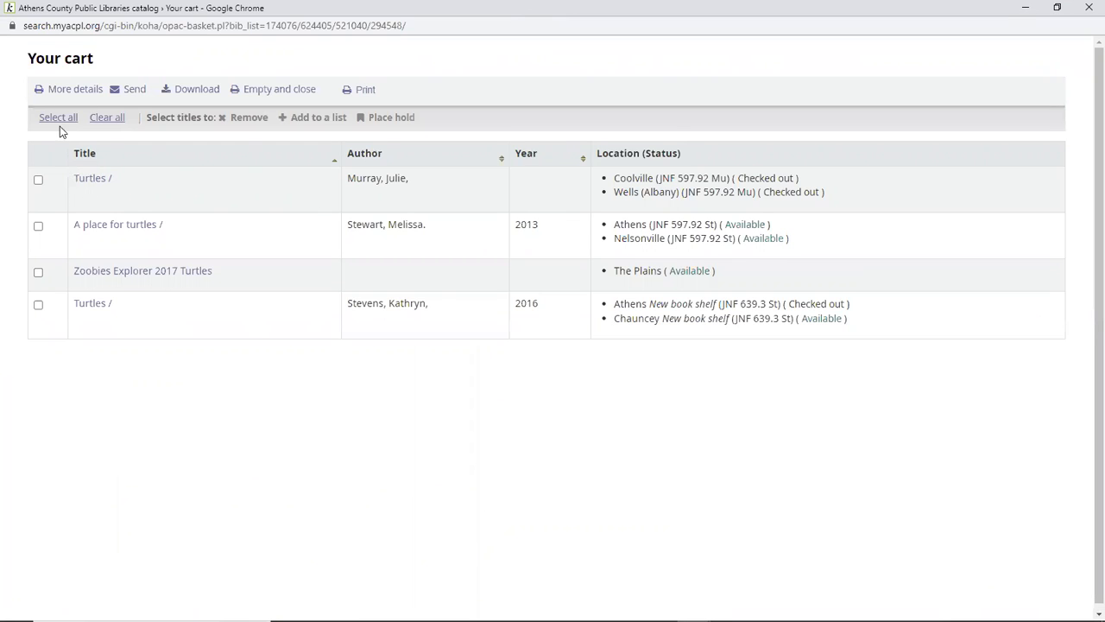
click(59, 118)
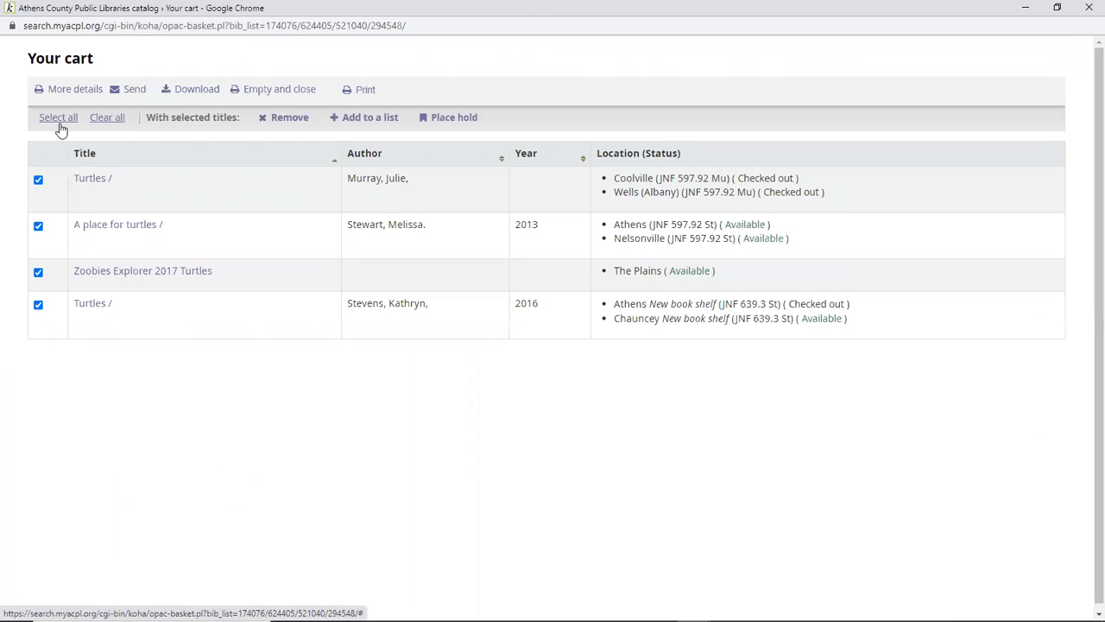
mouse_move(133, 132)
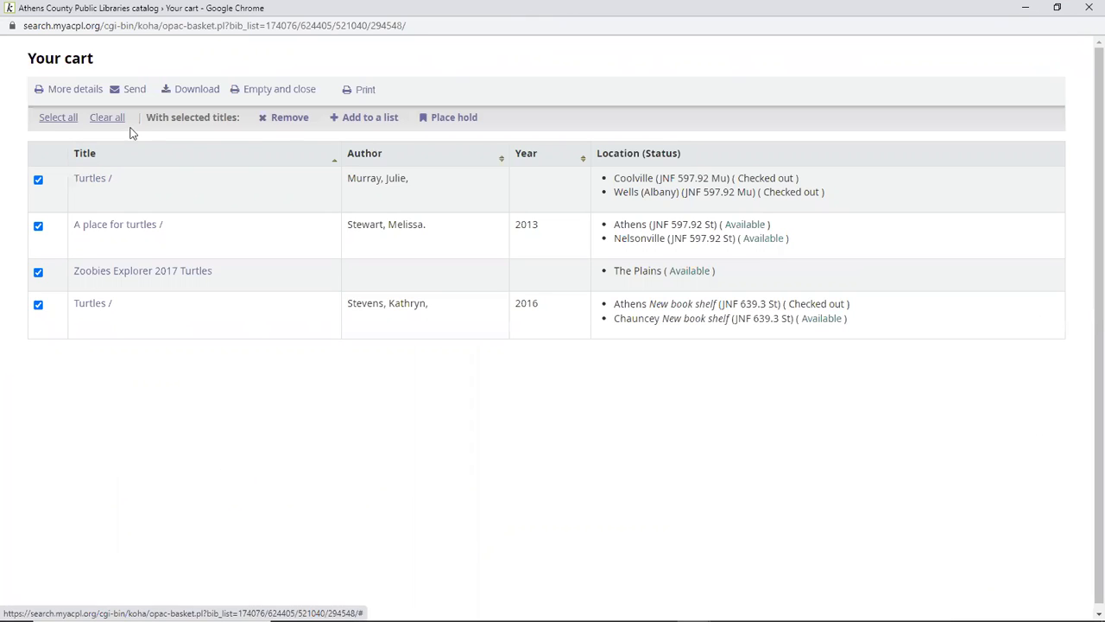
mouse_move(369, 117)
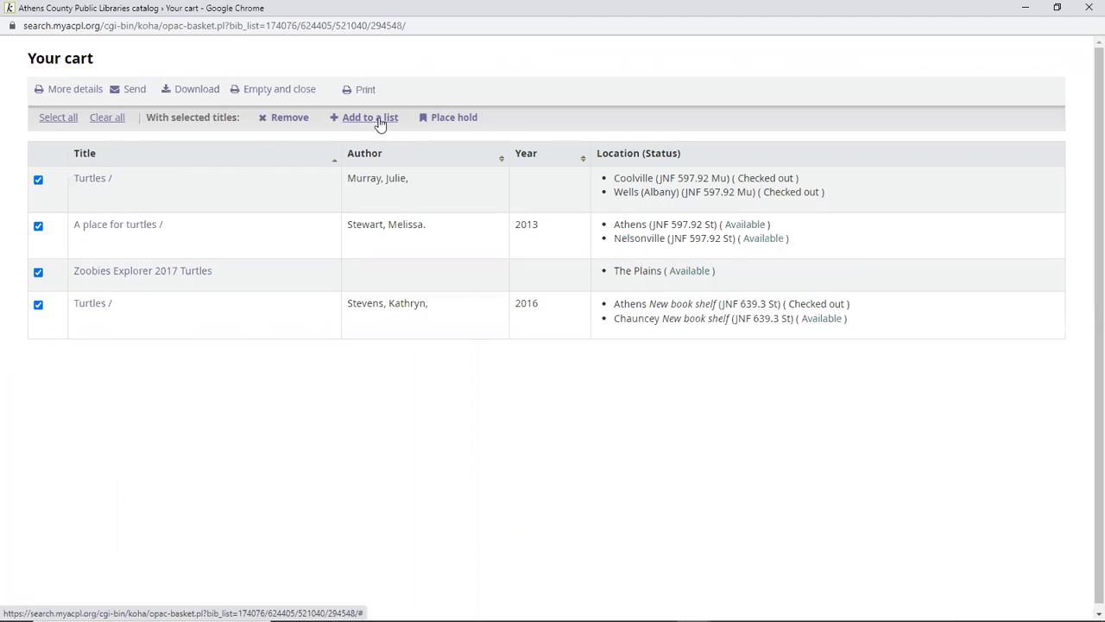
click(370, 117)
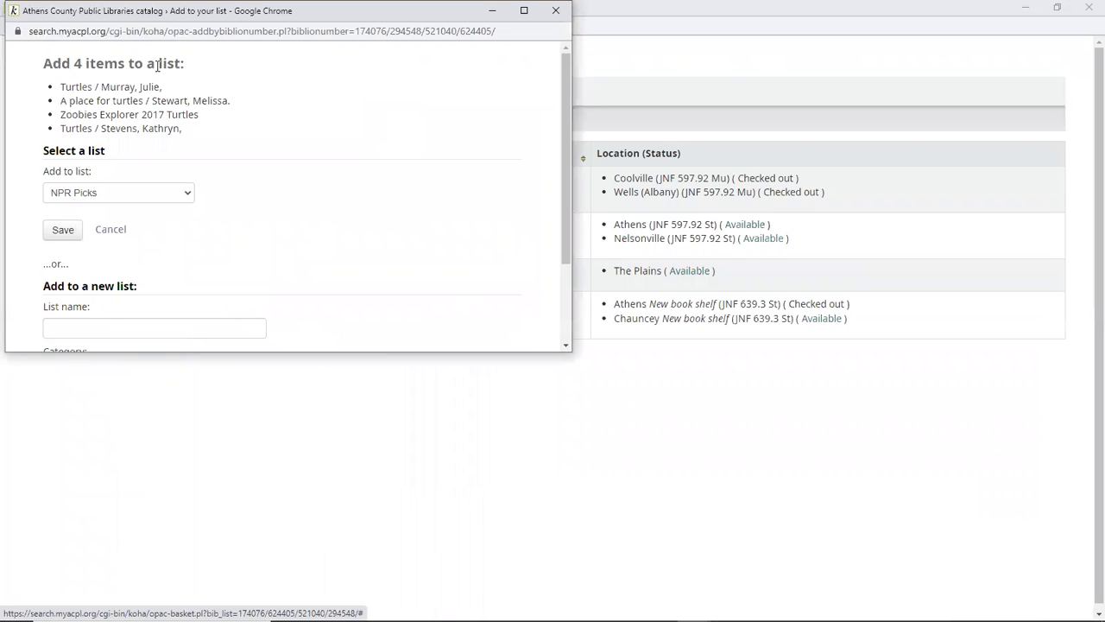
mouse_move(131, 194)
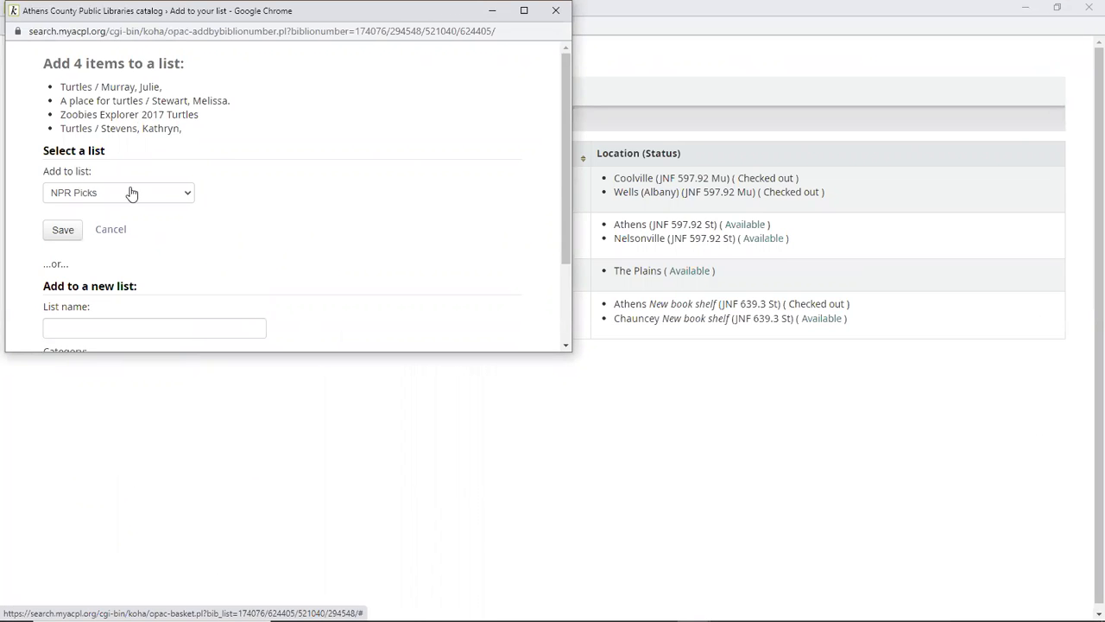
Step: Save them to a new list named 'Turtle Books' with category Private
click(117, 191)
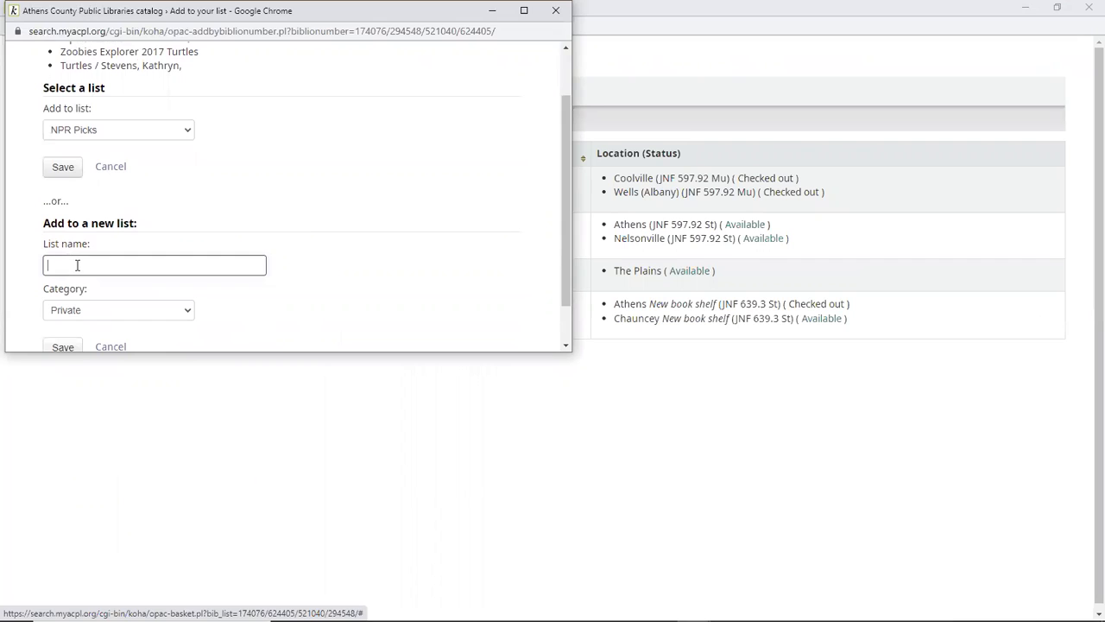
text(Tu)
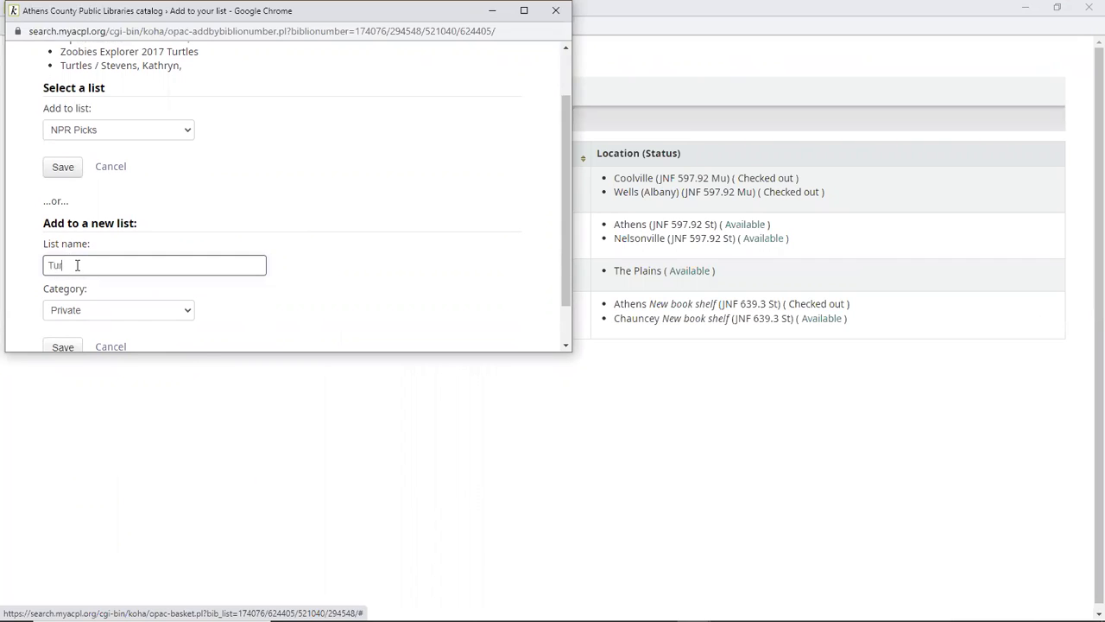
text(rtle Books)
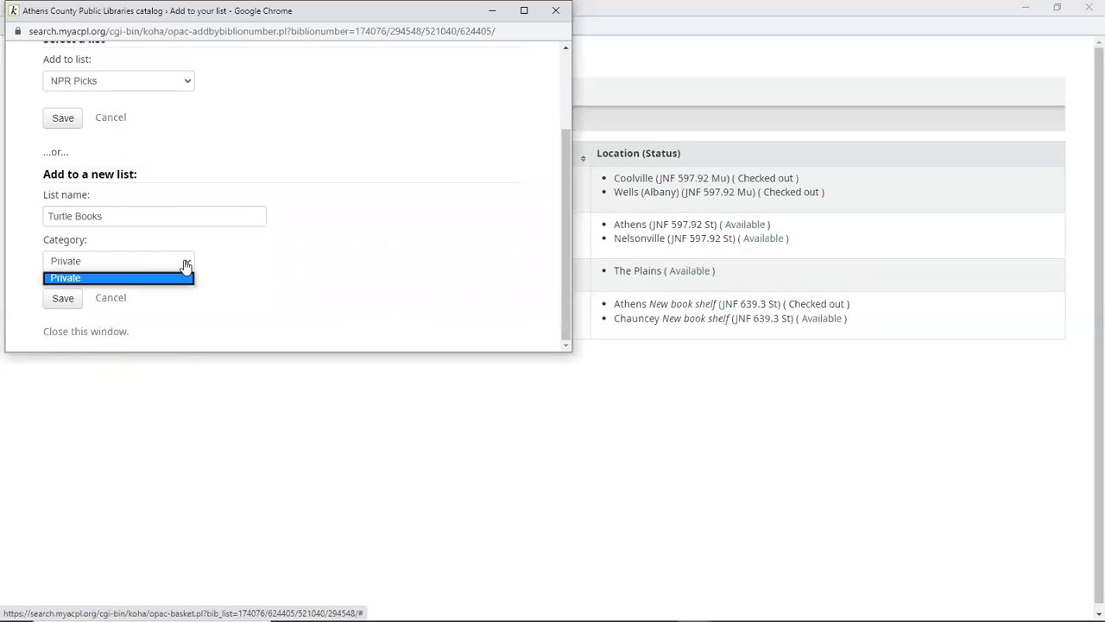
click(118, 261)
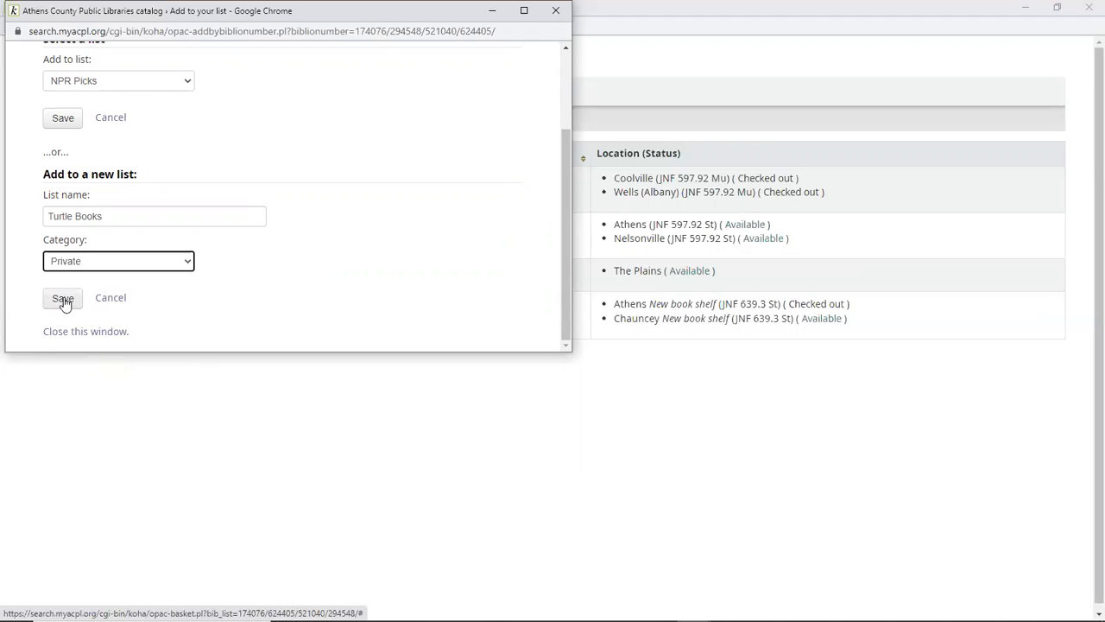
click(62, 297)
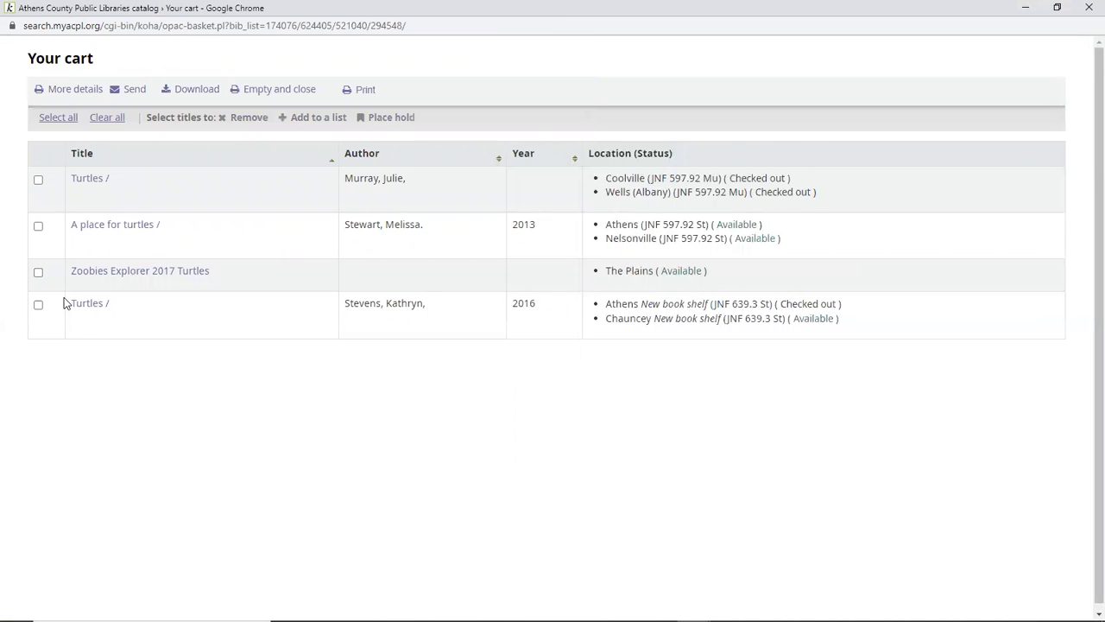
mouse_move(38, 304)
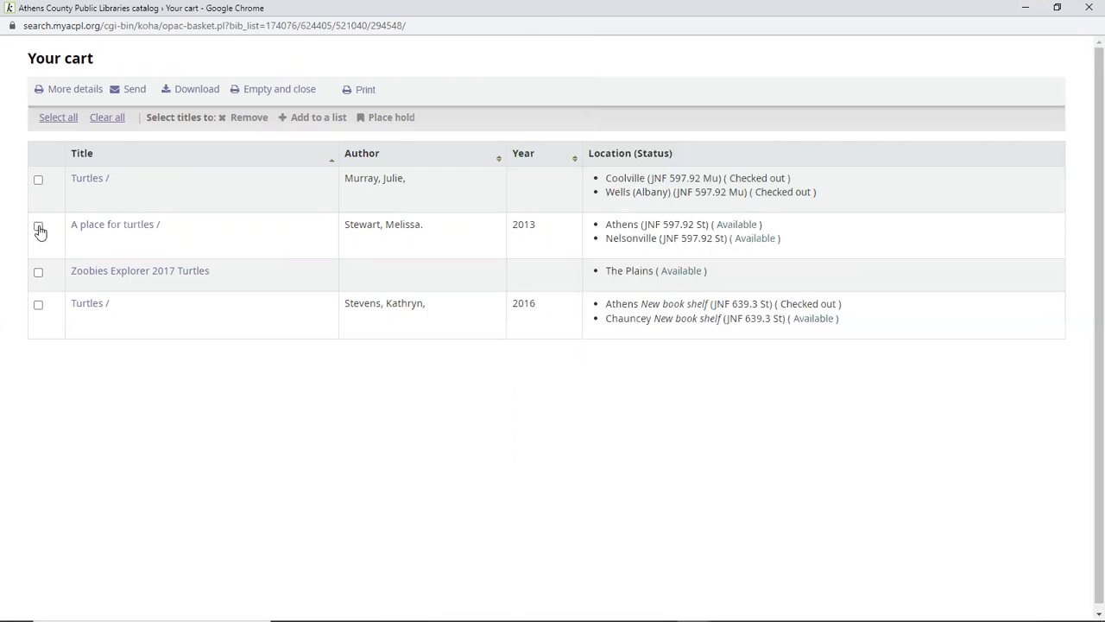
Step: Mark 'A place for turtles' in the cart and place a hold on it
click(38, 228)
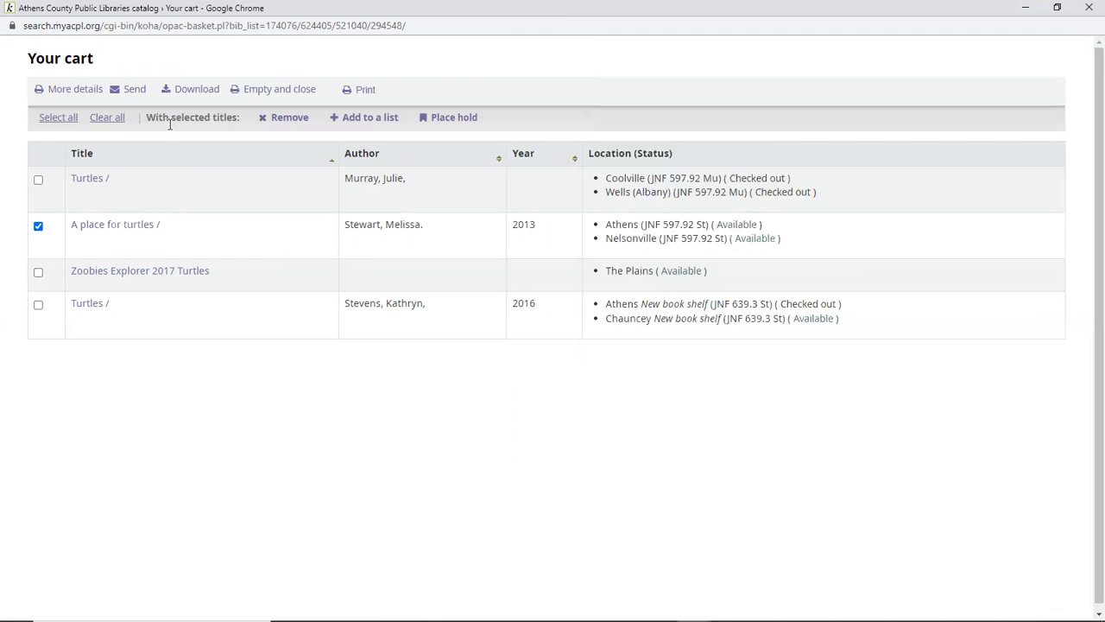
mouse_move(370, 117)
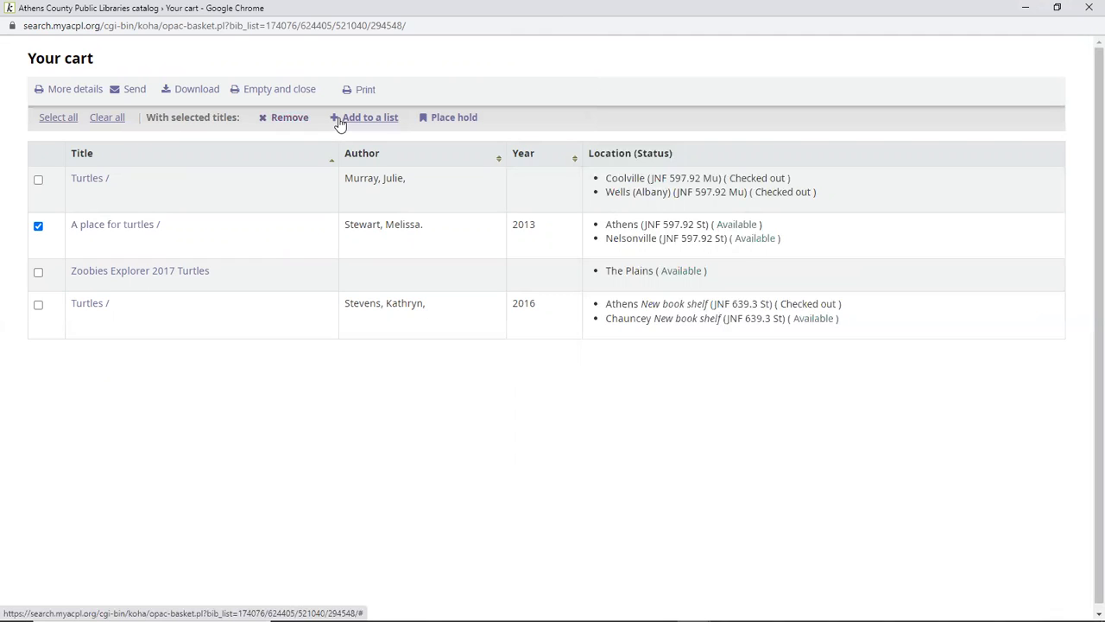
mouse_move(455, 117)
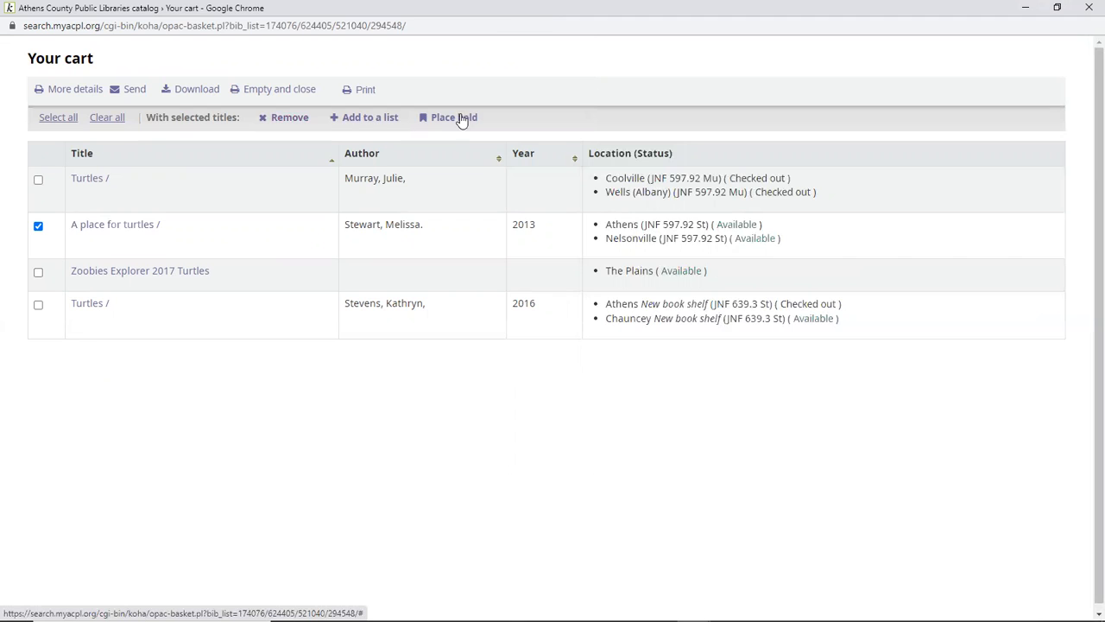
click(453, 117)
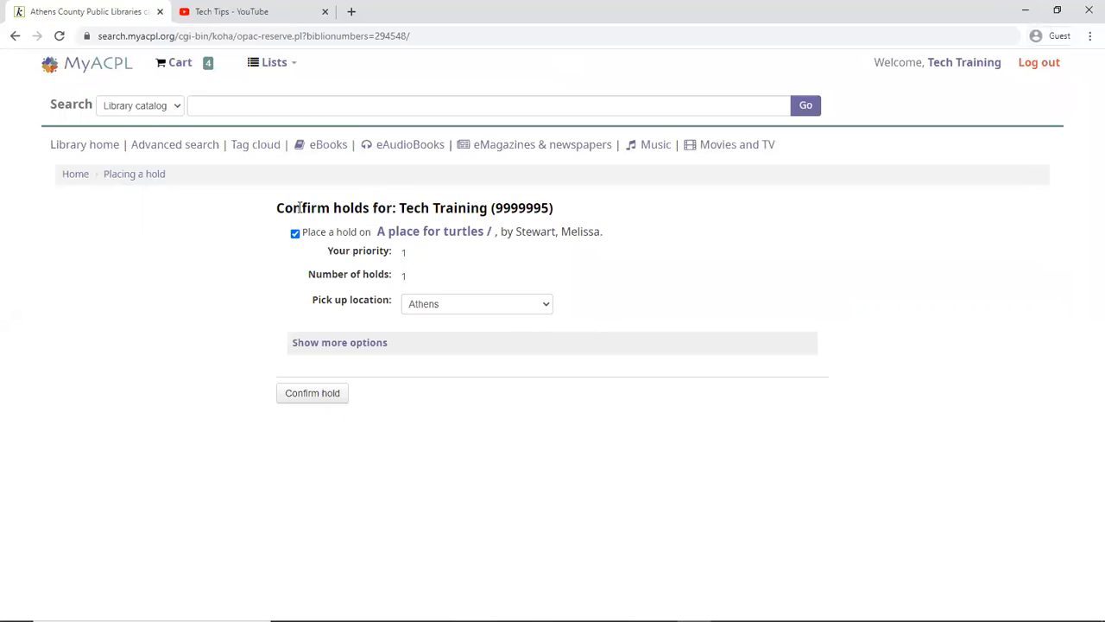
mouse_move(418, 207)
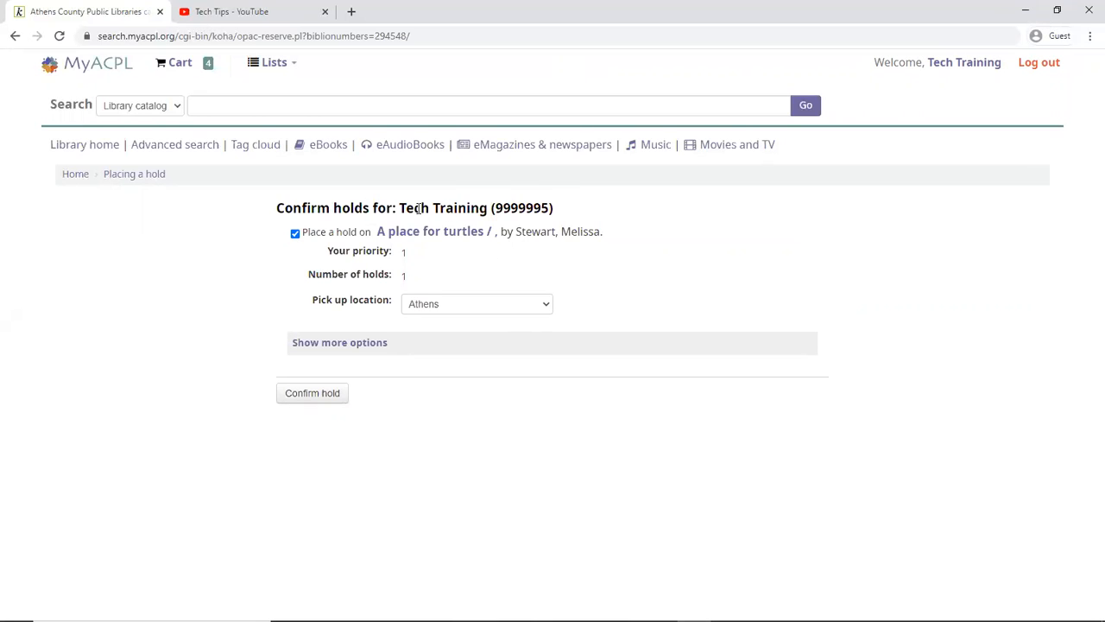
mouse_move(390, 269)
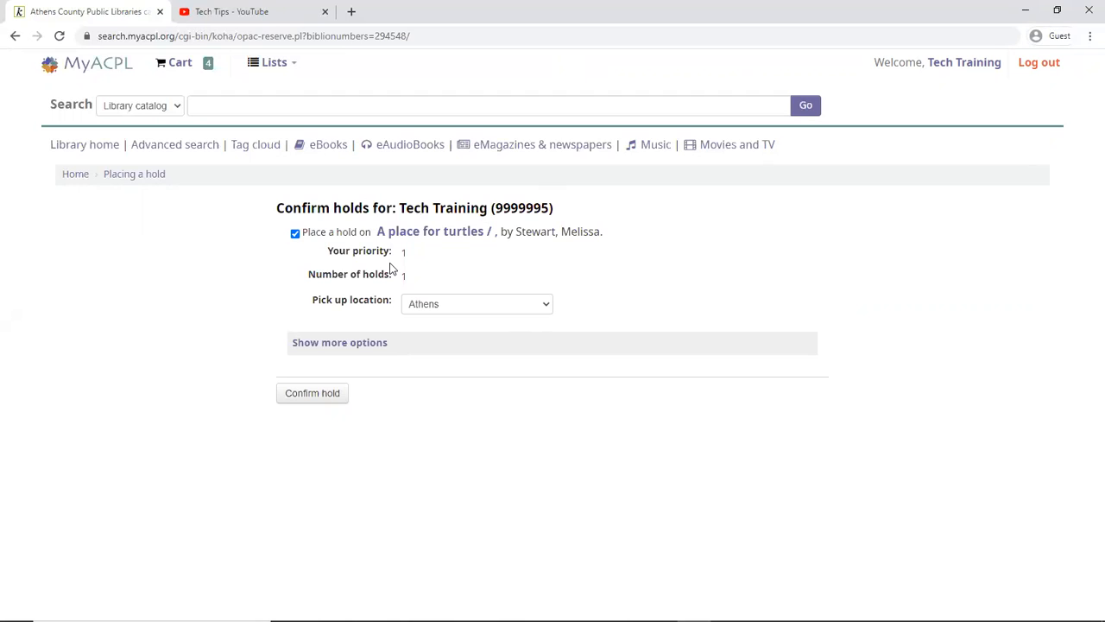
mouse_move(389, 371)
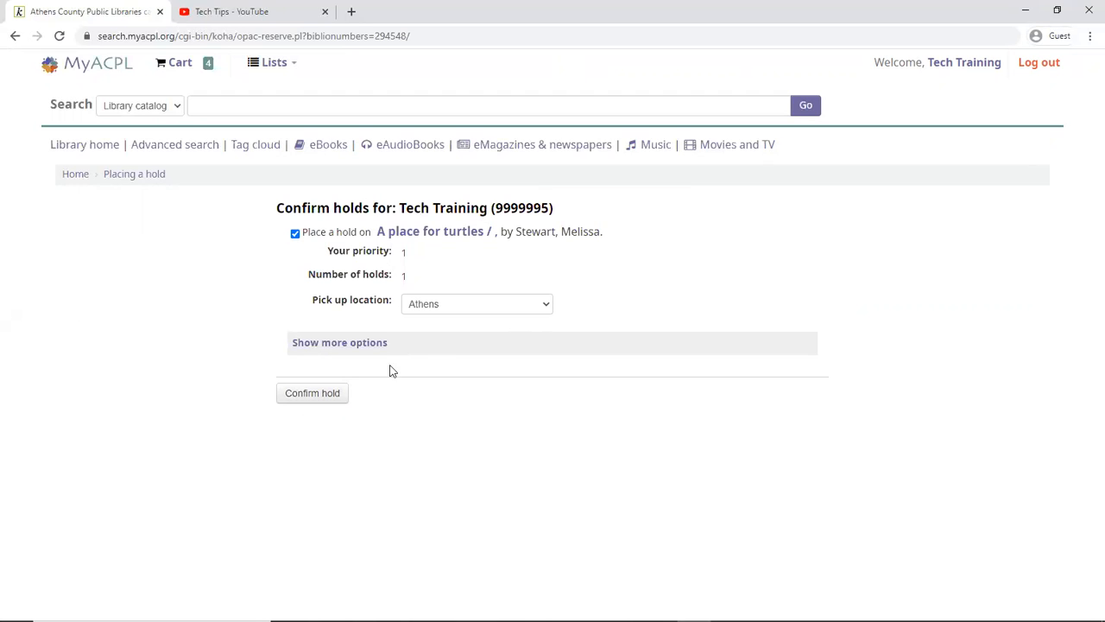
click(477, 304)
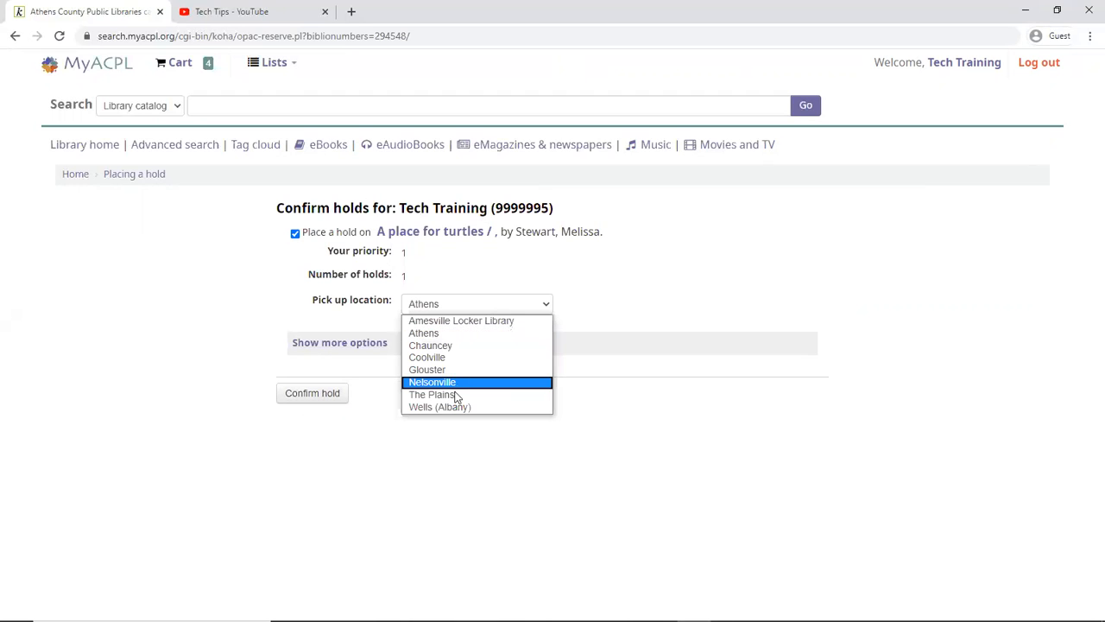
click(423, 332)
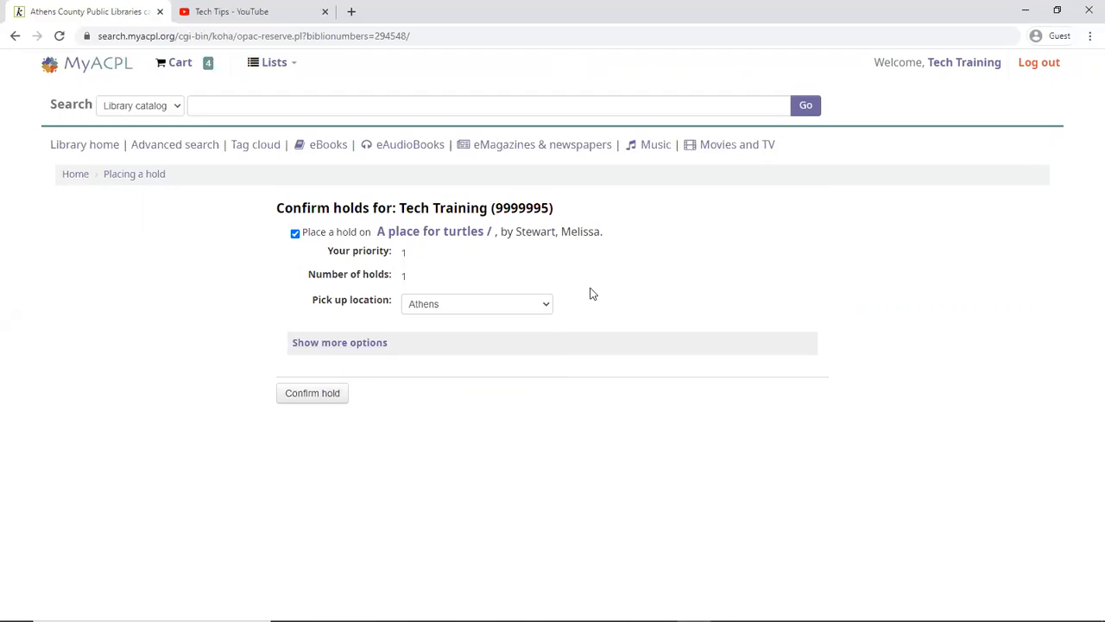
mouse_move(964, 62)
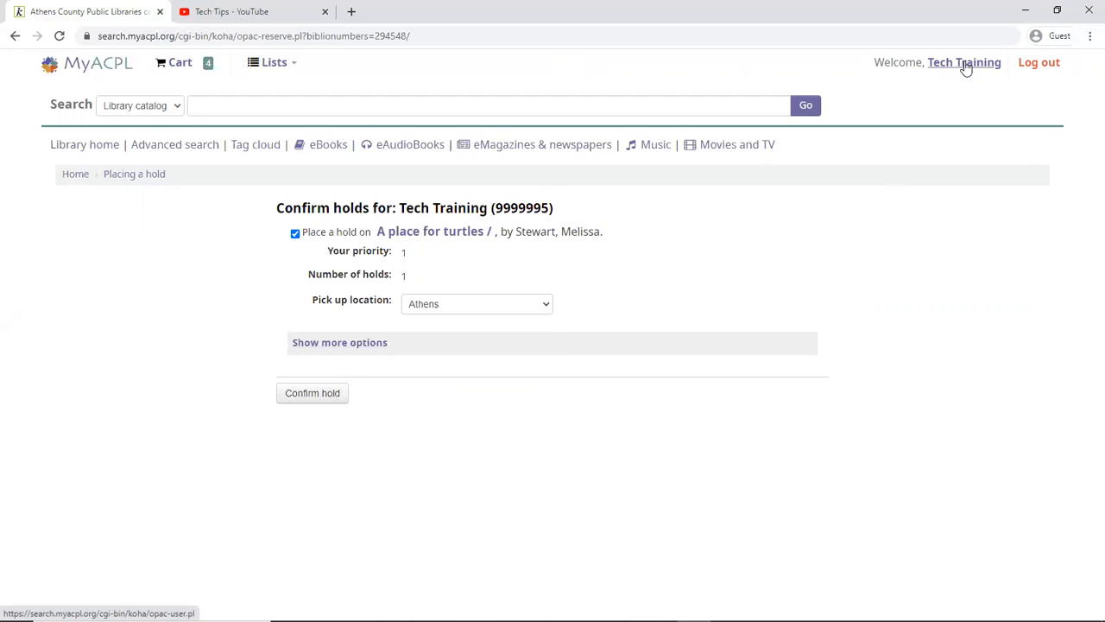
Step: From the account's saved lists, view the Turtle Books list and its four titles
click(964, 62)
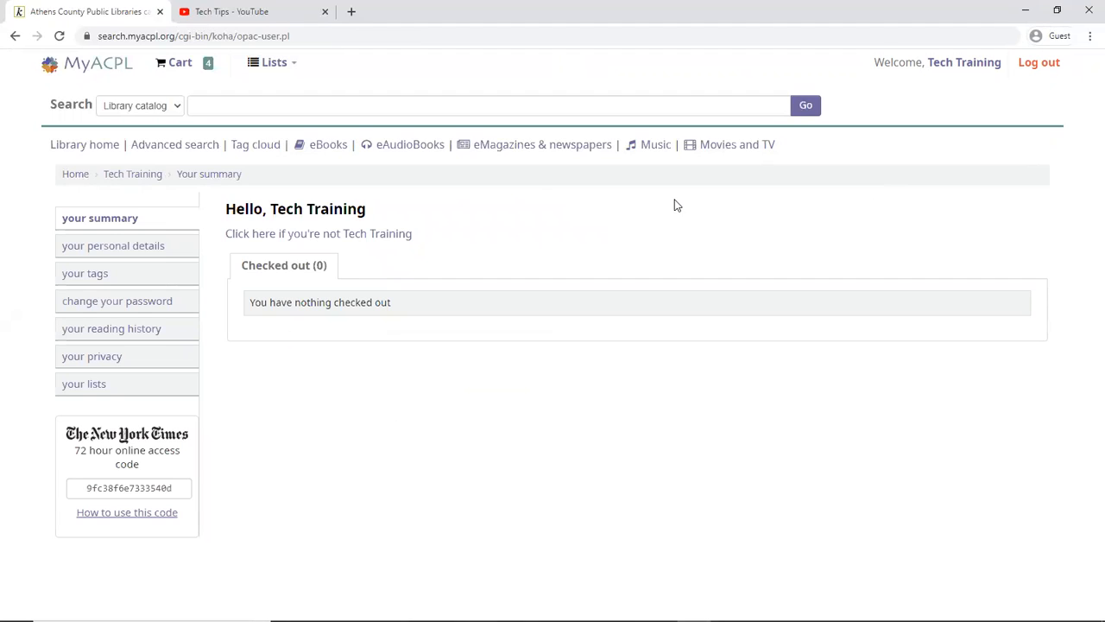
mouse_move(272, 297)
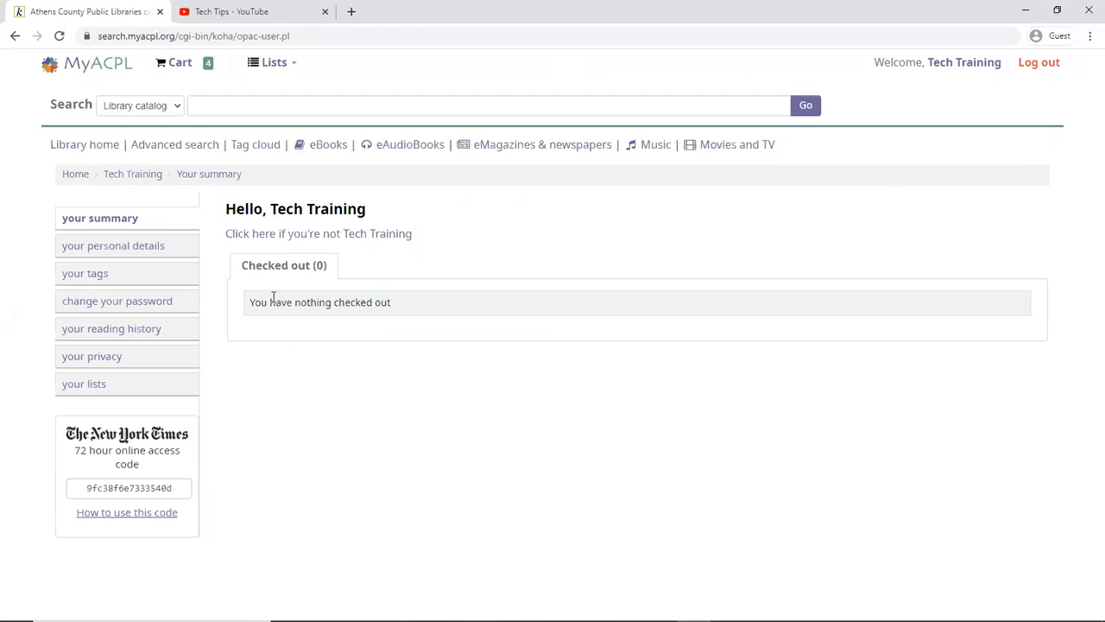
mouse_move(82, 383)
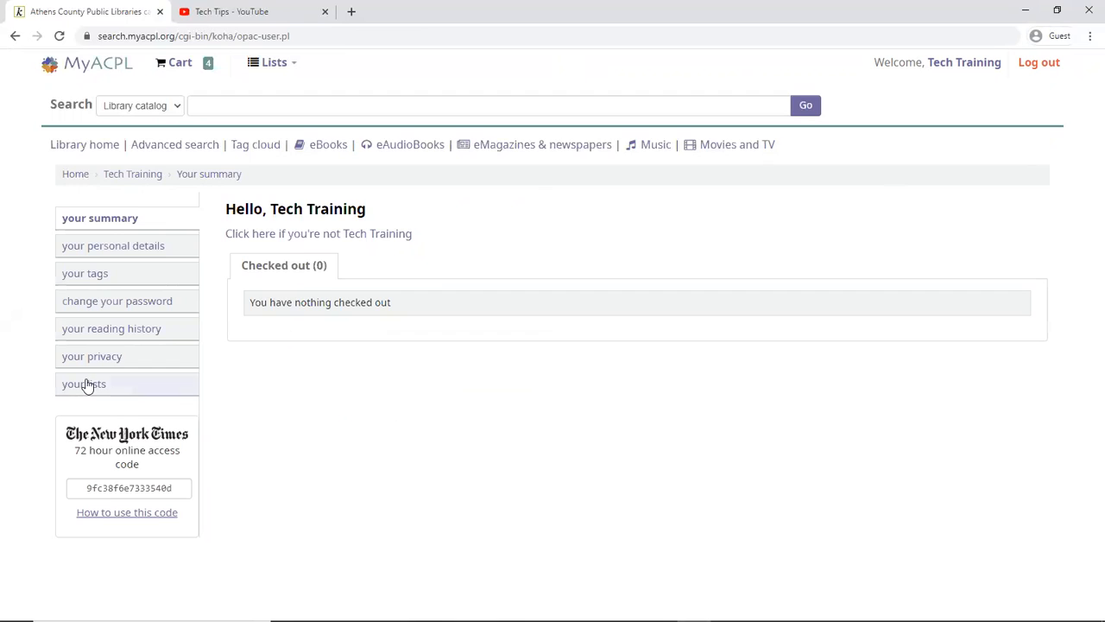
click(83, 384)
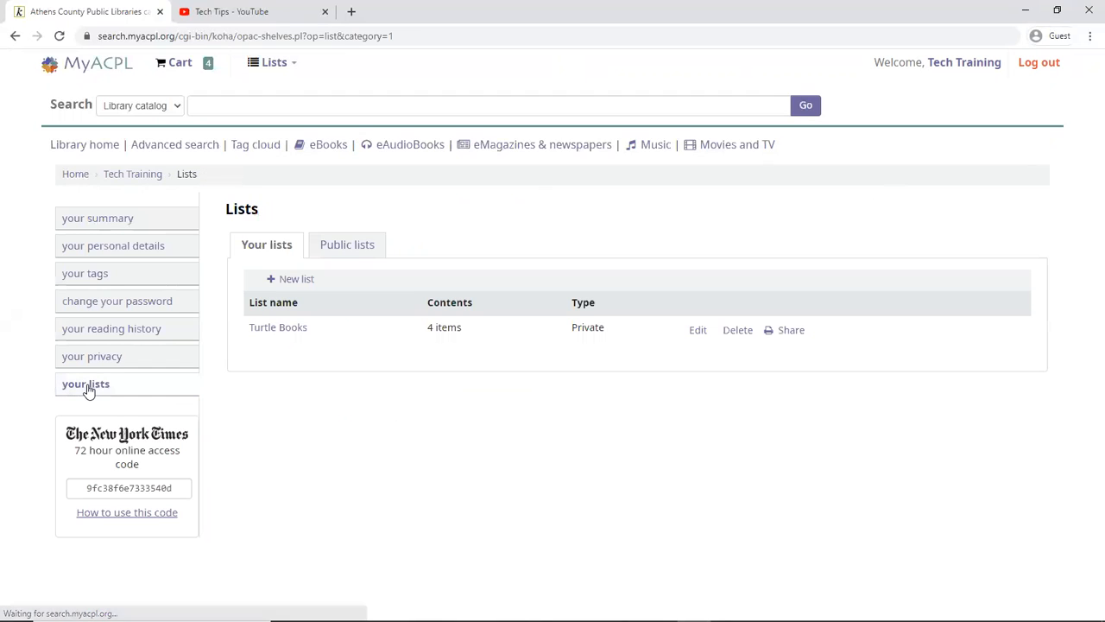
mouse_move(276, 328)
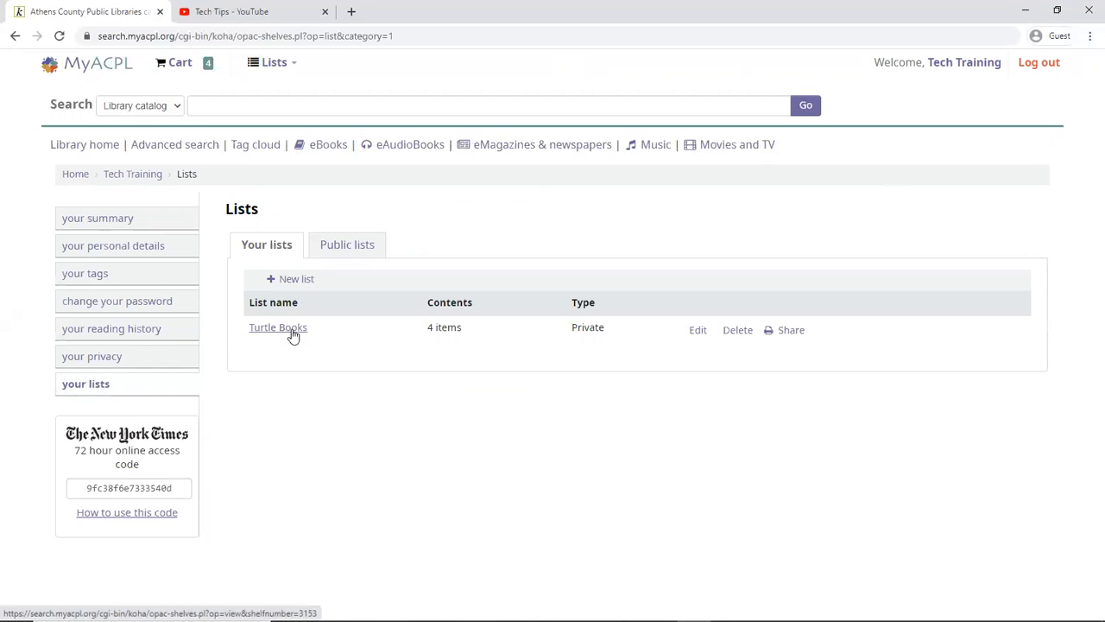
click(276, 328)
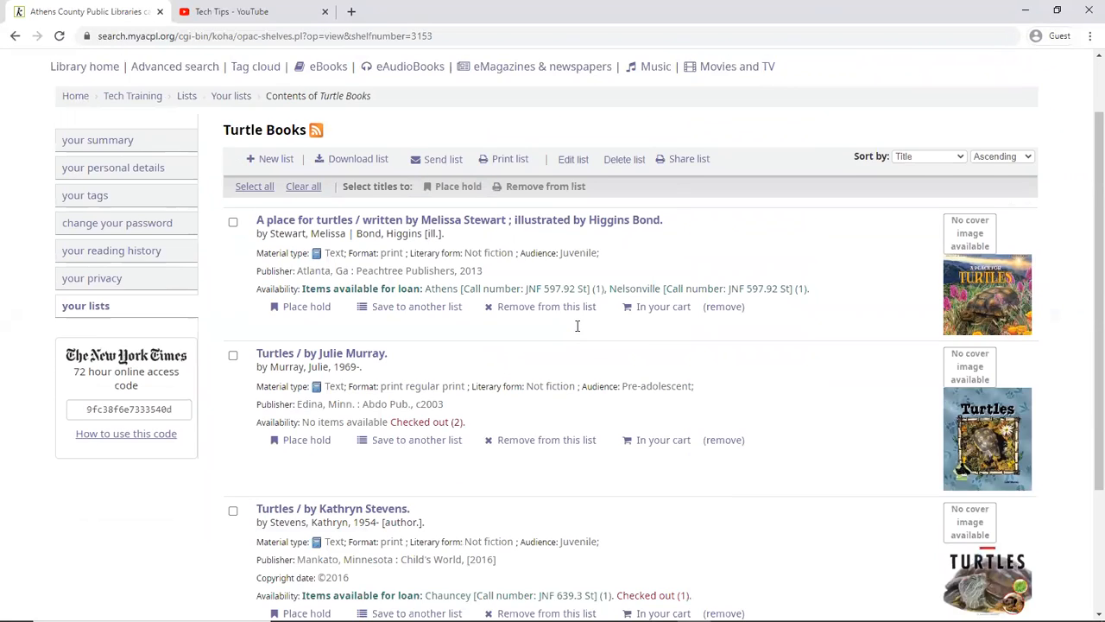
scroll(down, 3)
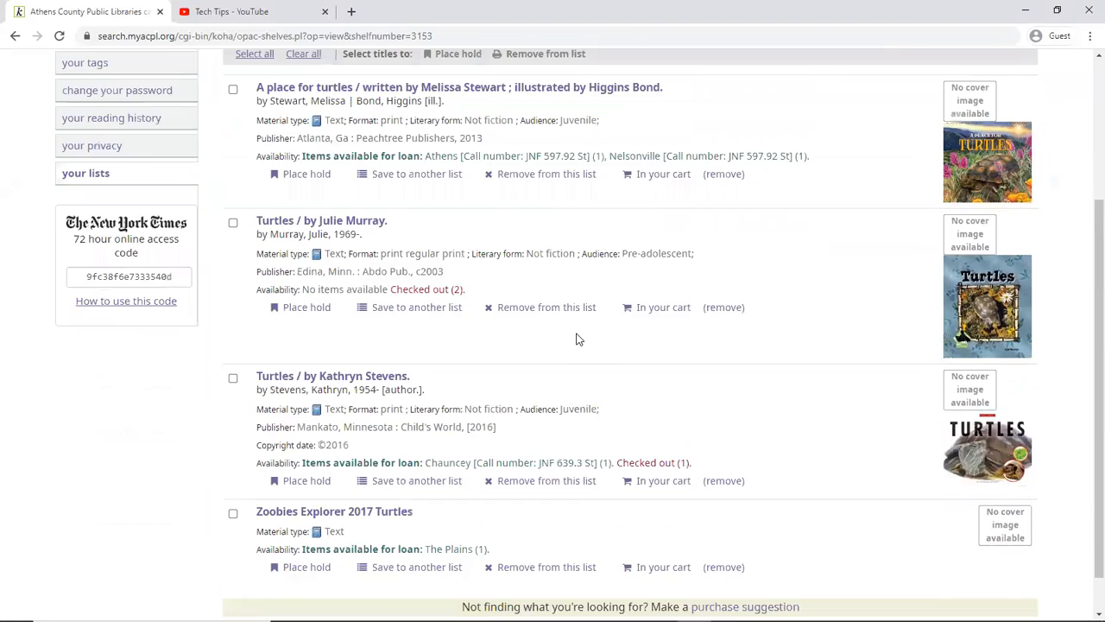
scroll(up, 3)
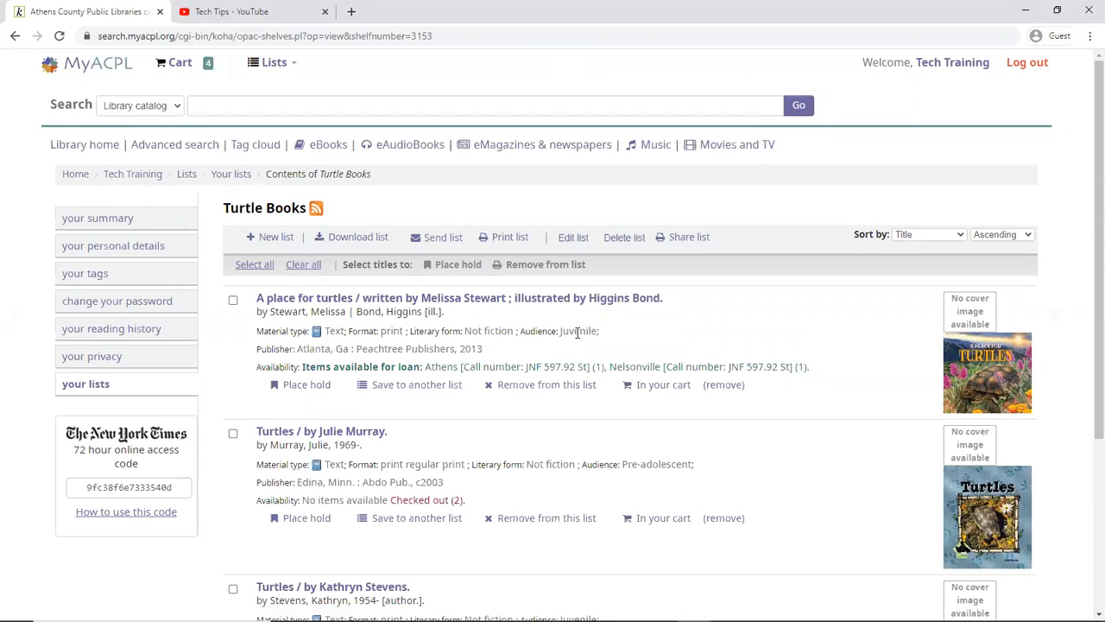
mouse_move(179, 62)
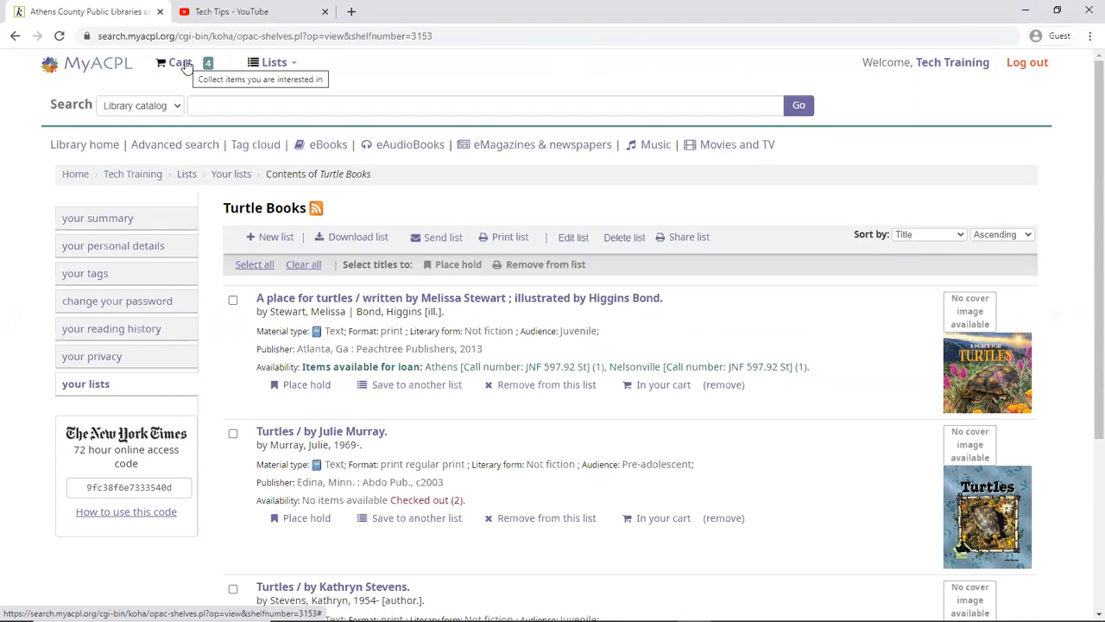
Step: Empty and close the cart, confirming the removal of its turtle titles
click(172, 62)
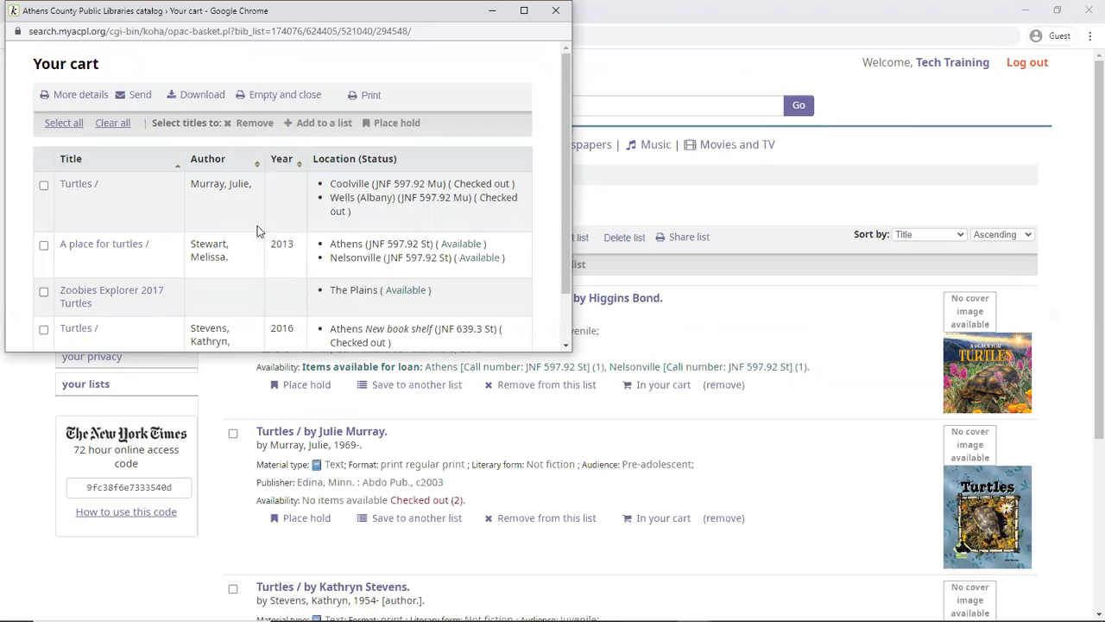
mouse_move(232, 110)
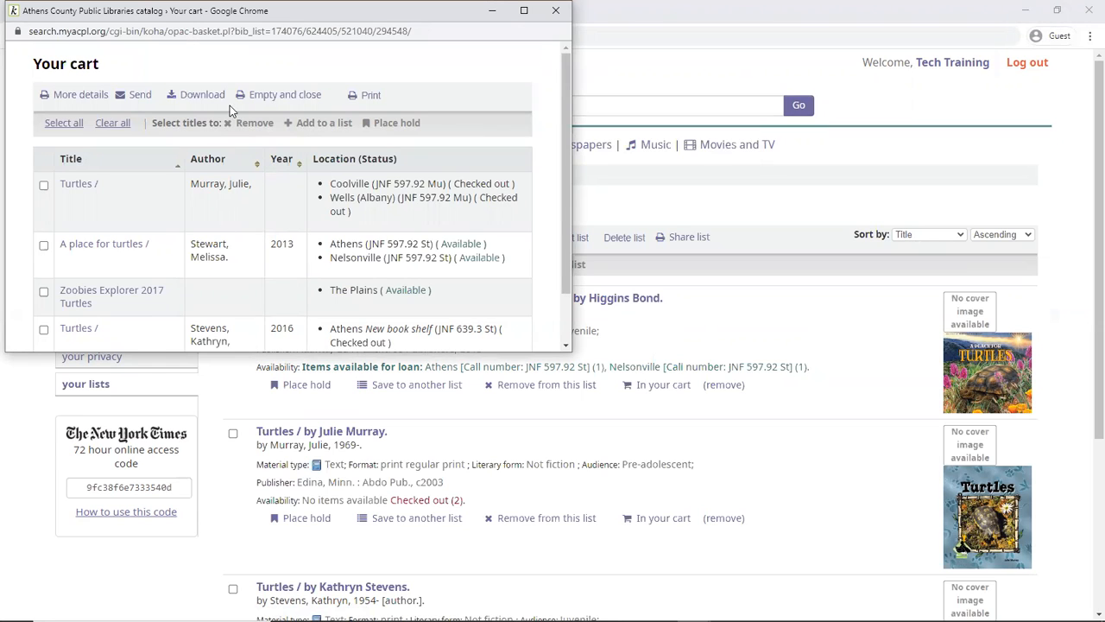
mouse_move(297, 95)
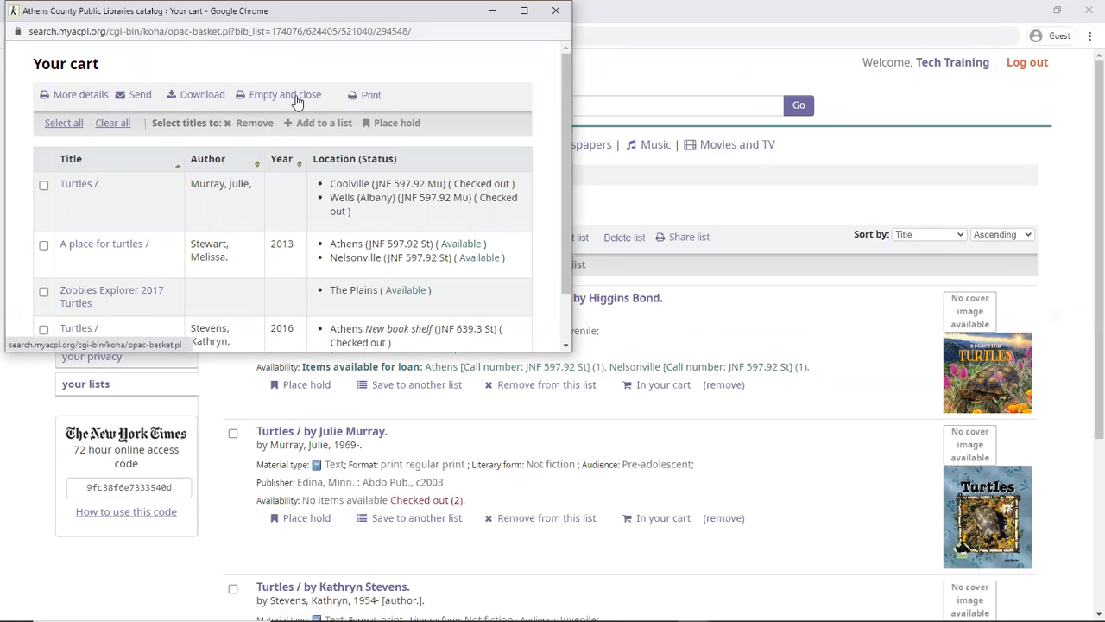
click(284, 95)
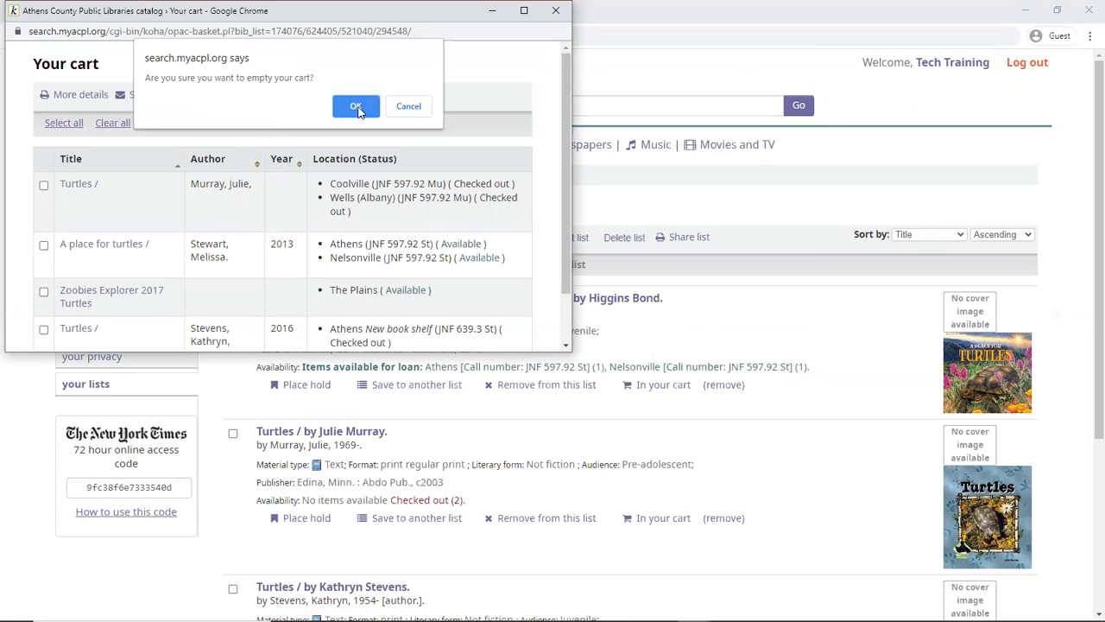
click(355, 105)
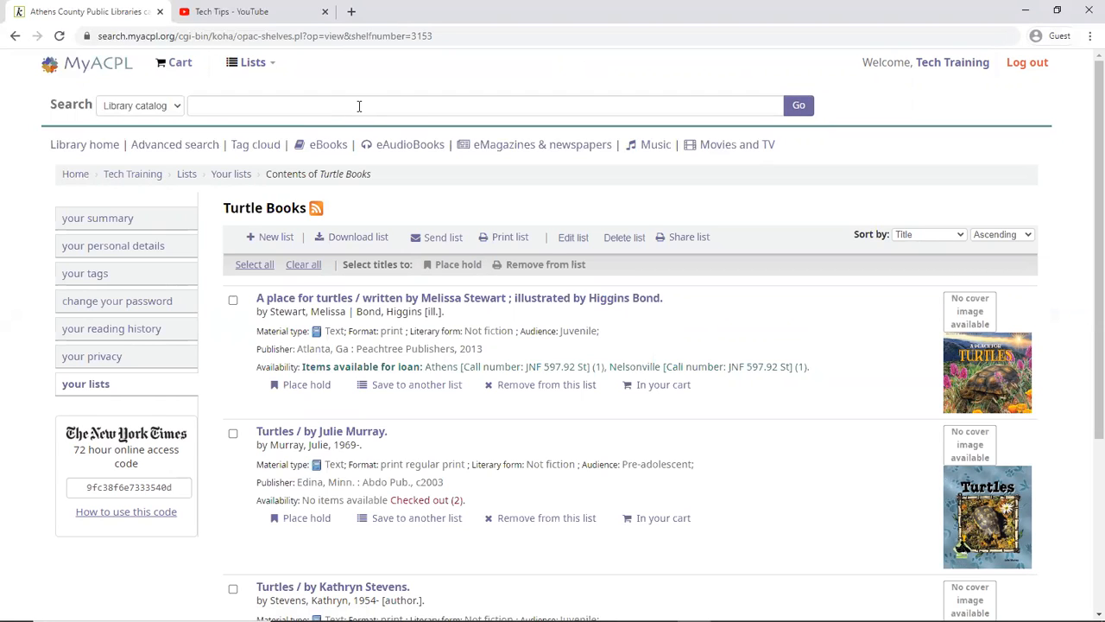
mouse_move(389, 159)
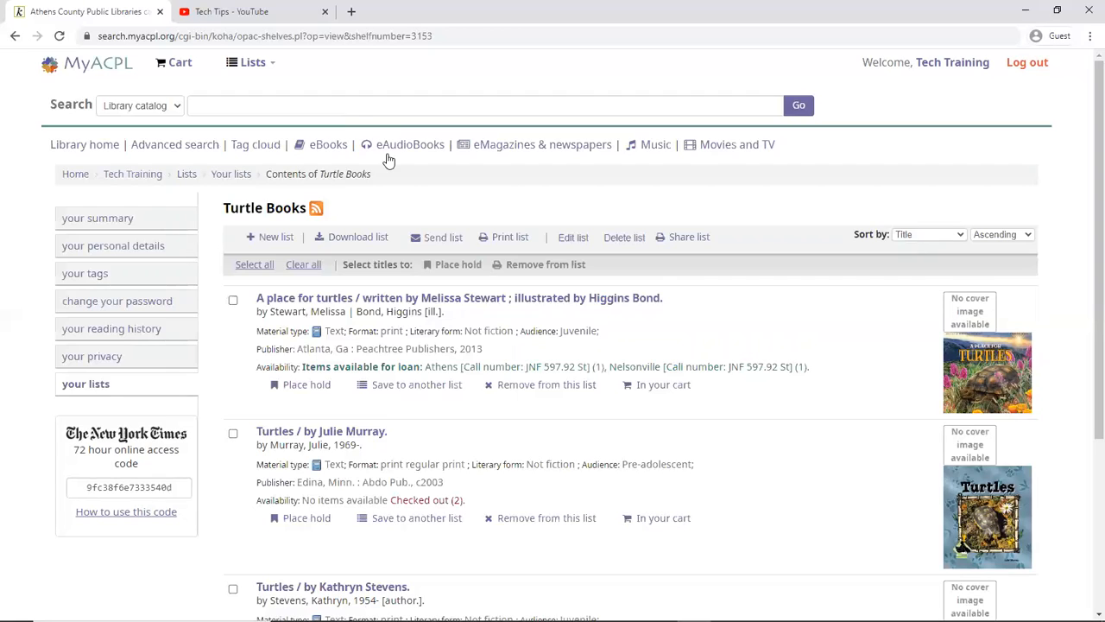
mouse_move(508, 186)
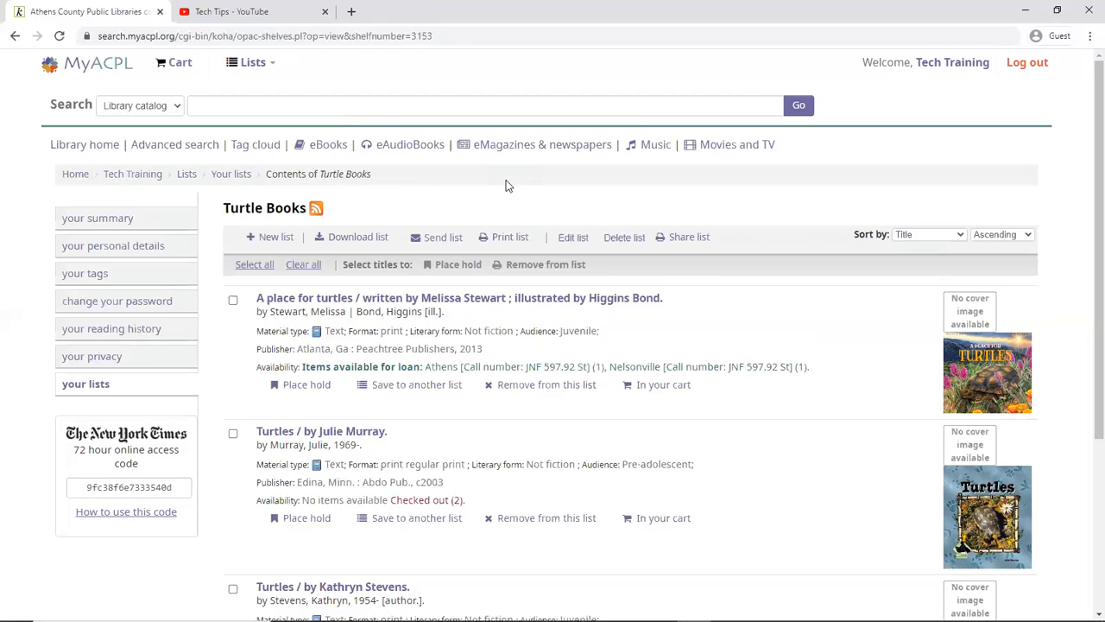
mouse_move(307, 7)
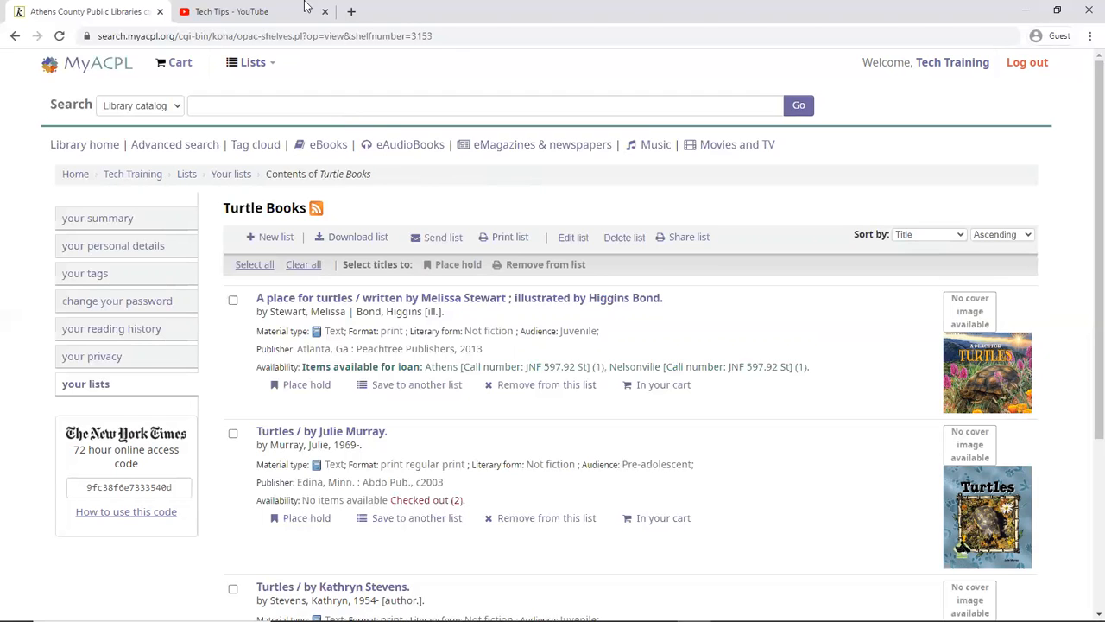
Step: Switch to the 'Tech Tips - YouTube' browser tab
click(231, 10)
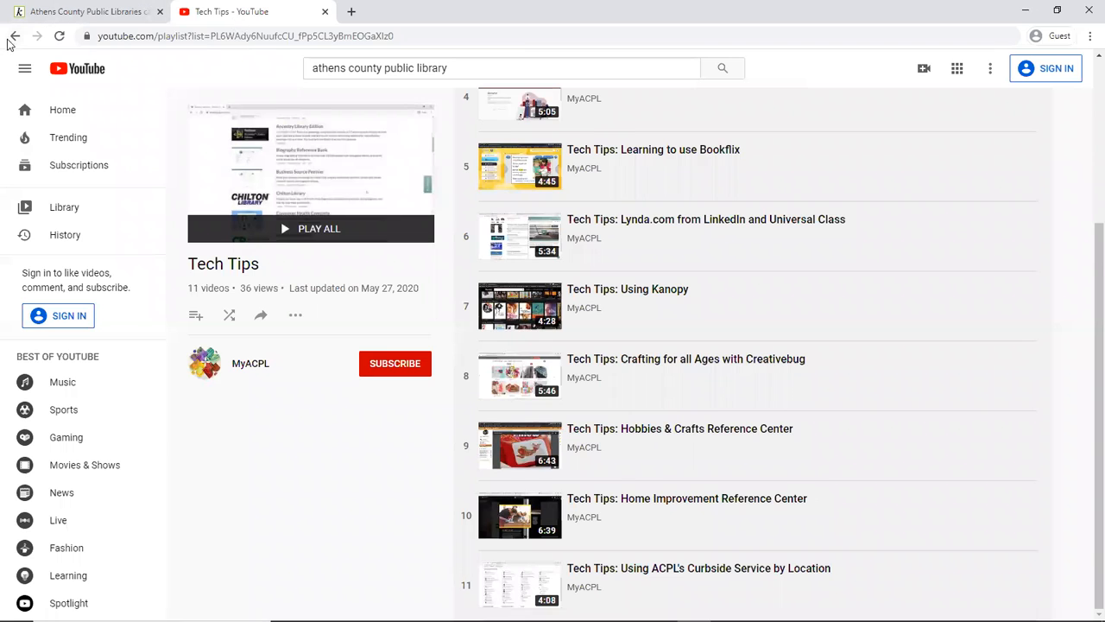
Step: Go to the MyACPL channel's page of created playlists
click(251, 363)
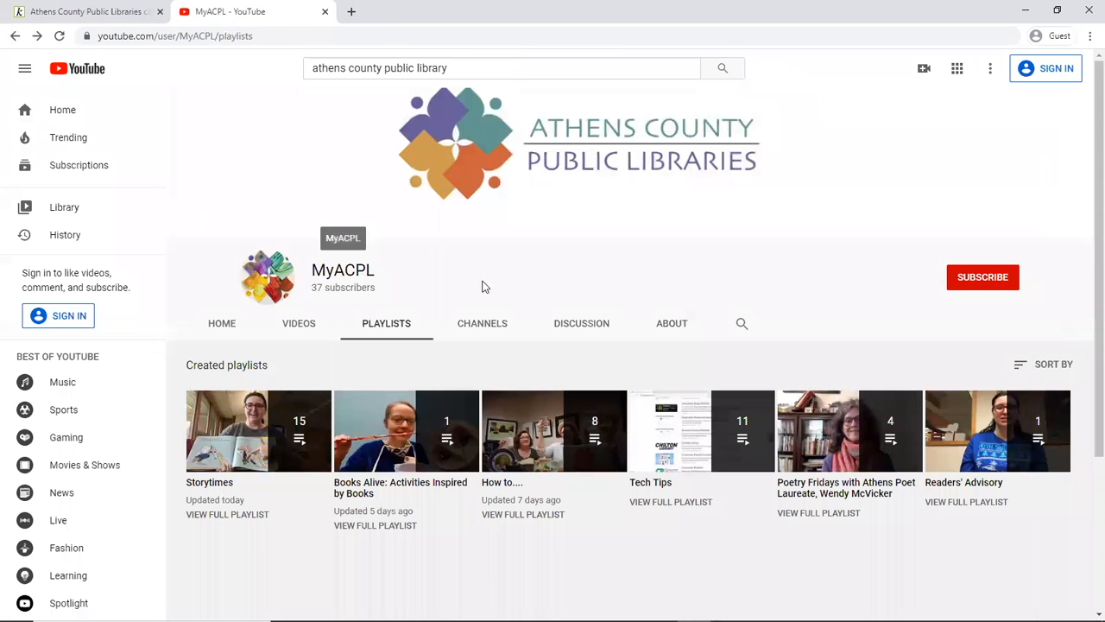
mouse_move(483, 287)
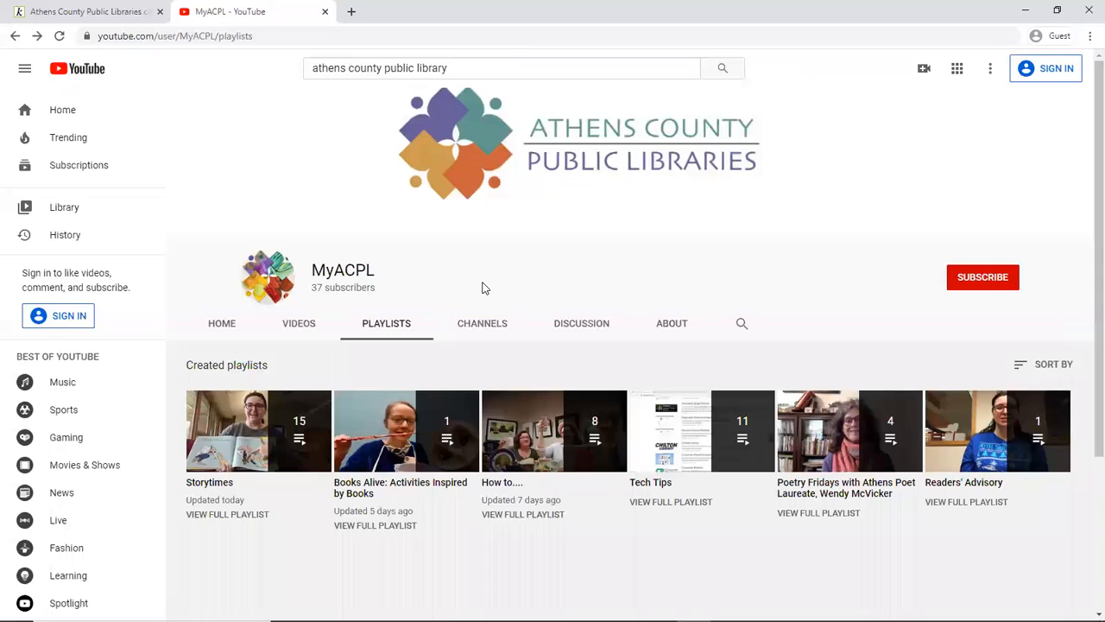
mouse_move(833, 334)
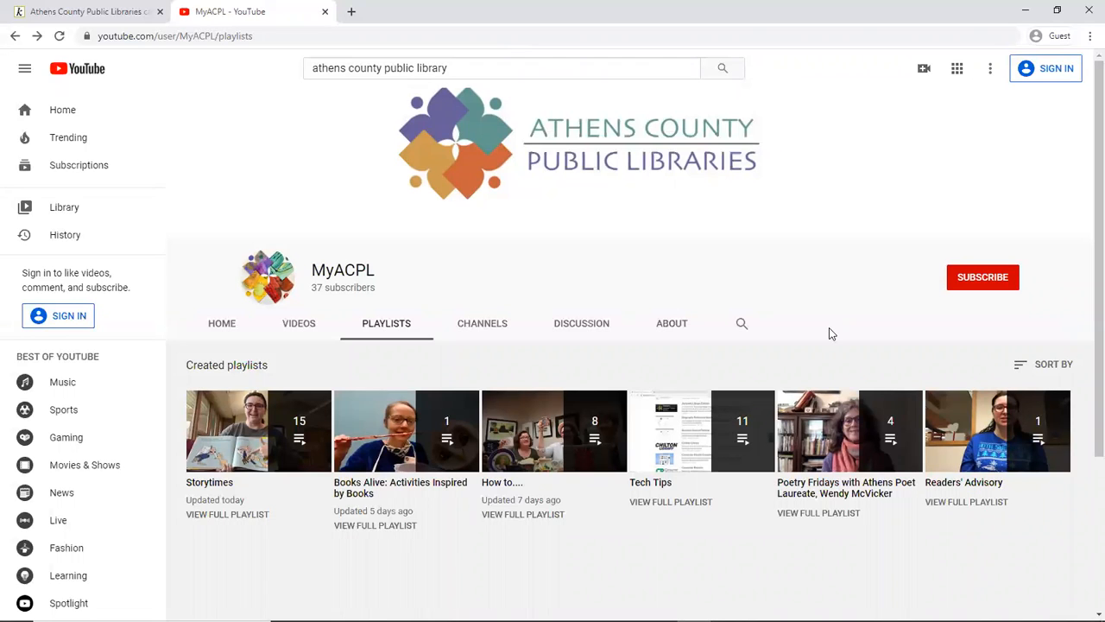
mouse_move(829, 345)
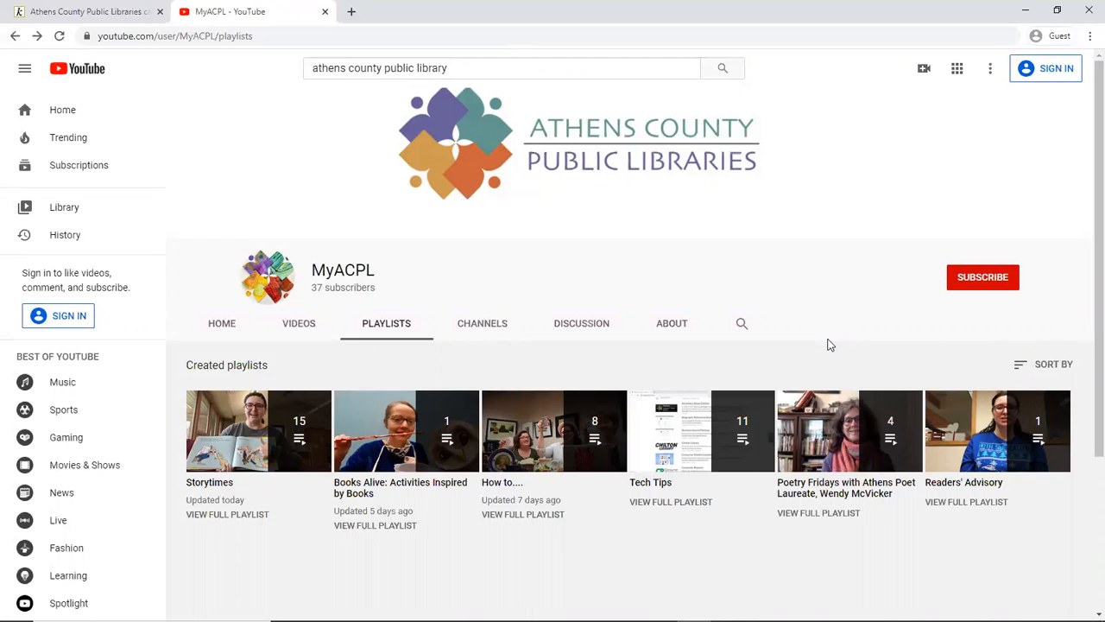